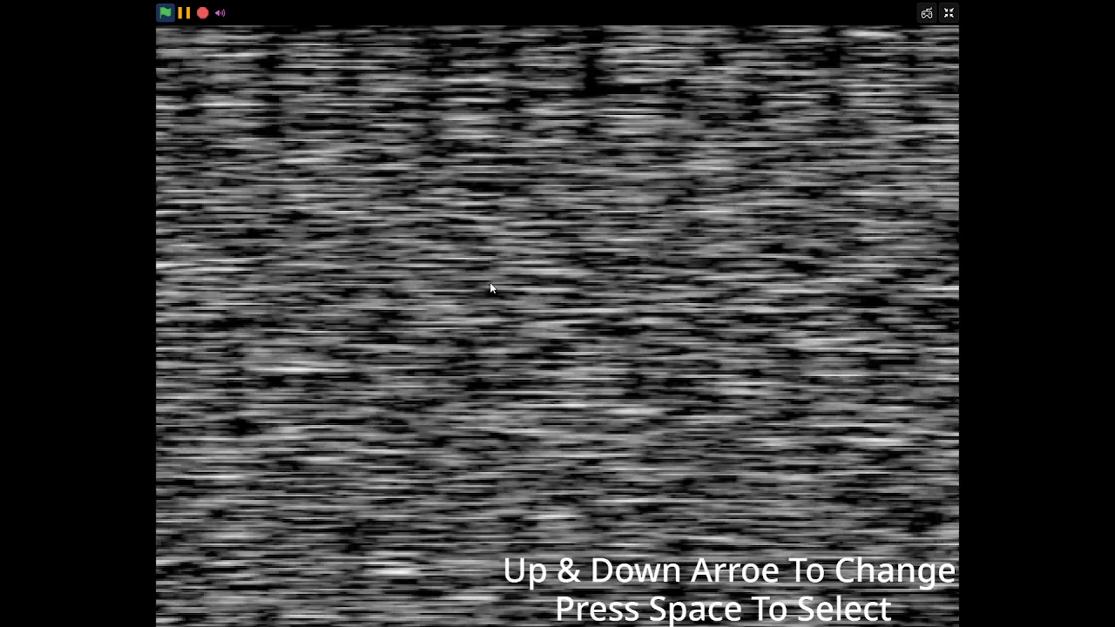
mouse_move(416, 209)
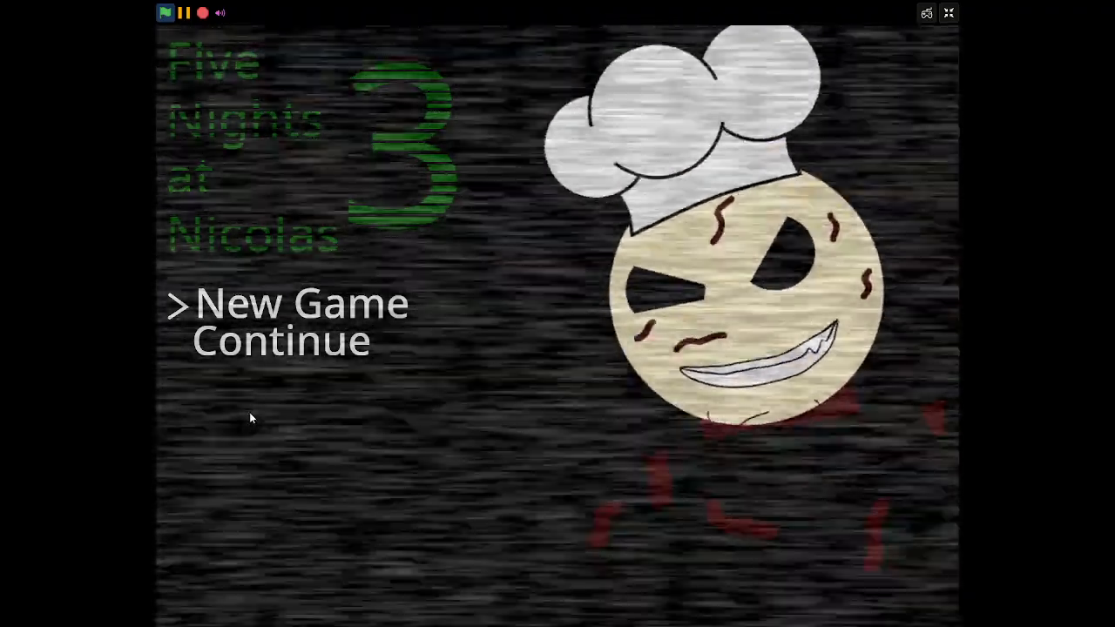
key(Down)
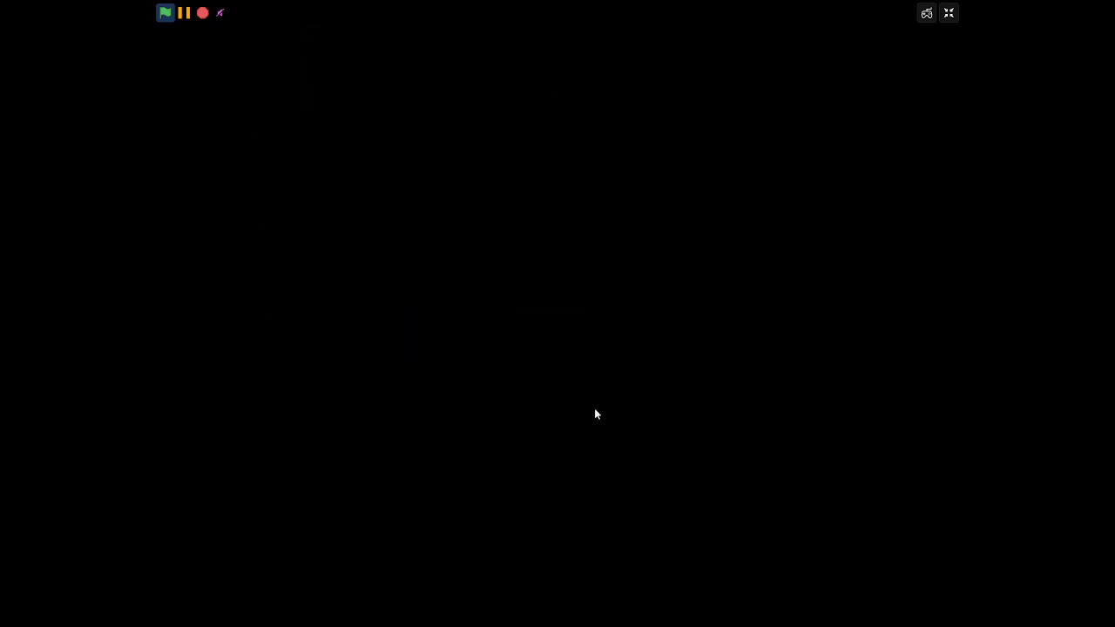
mouse_move(573, 155)
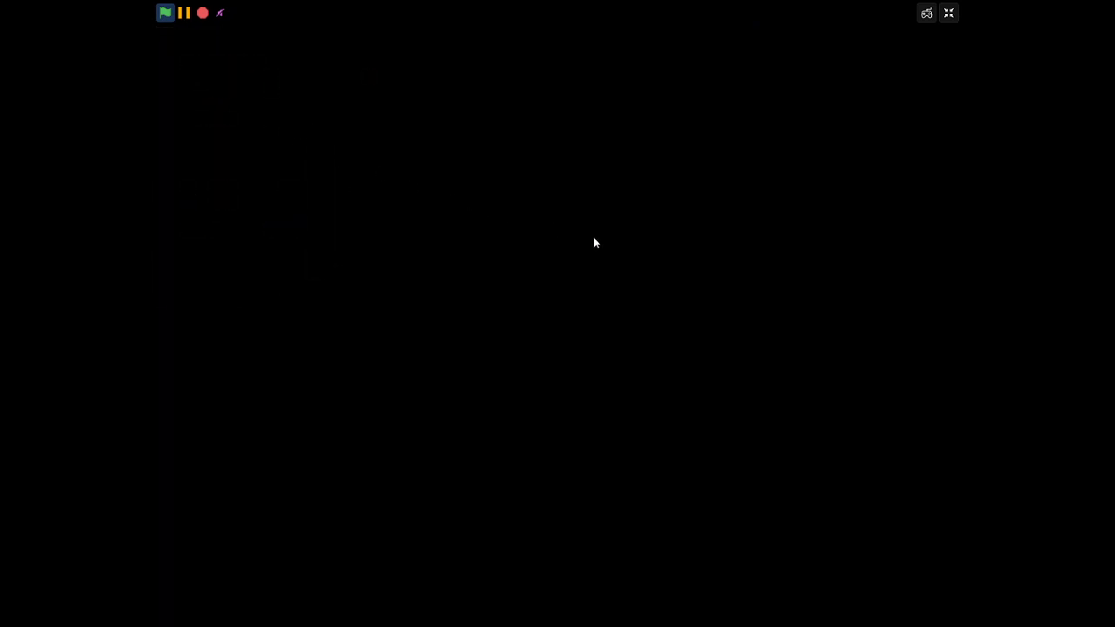
mouse_move(941, 390)
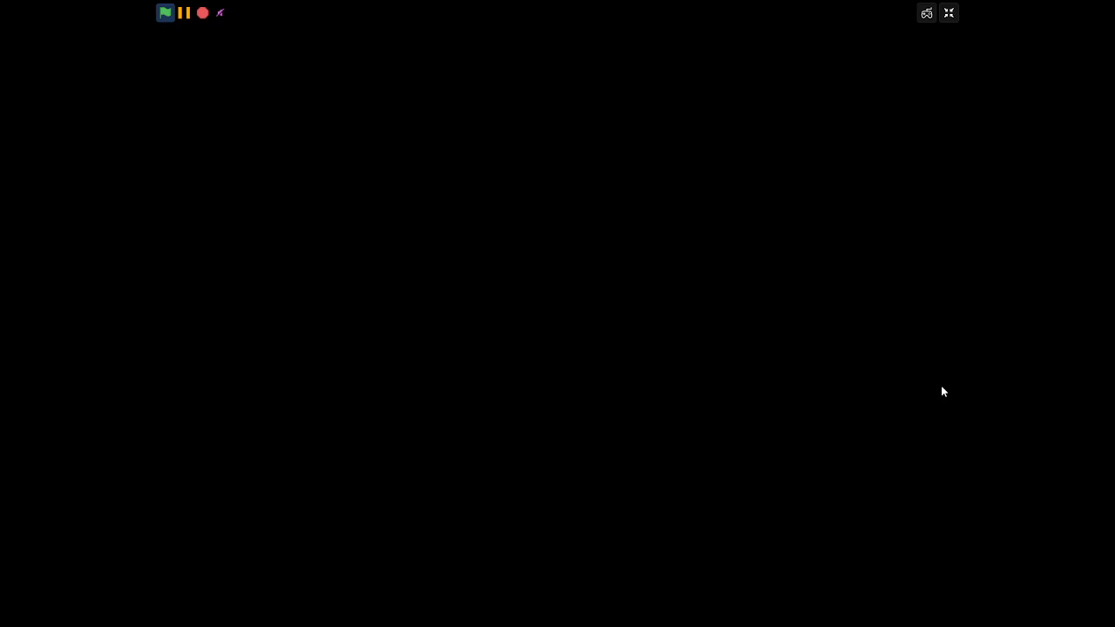
mouse_move(574, 317)
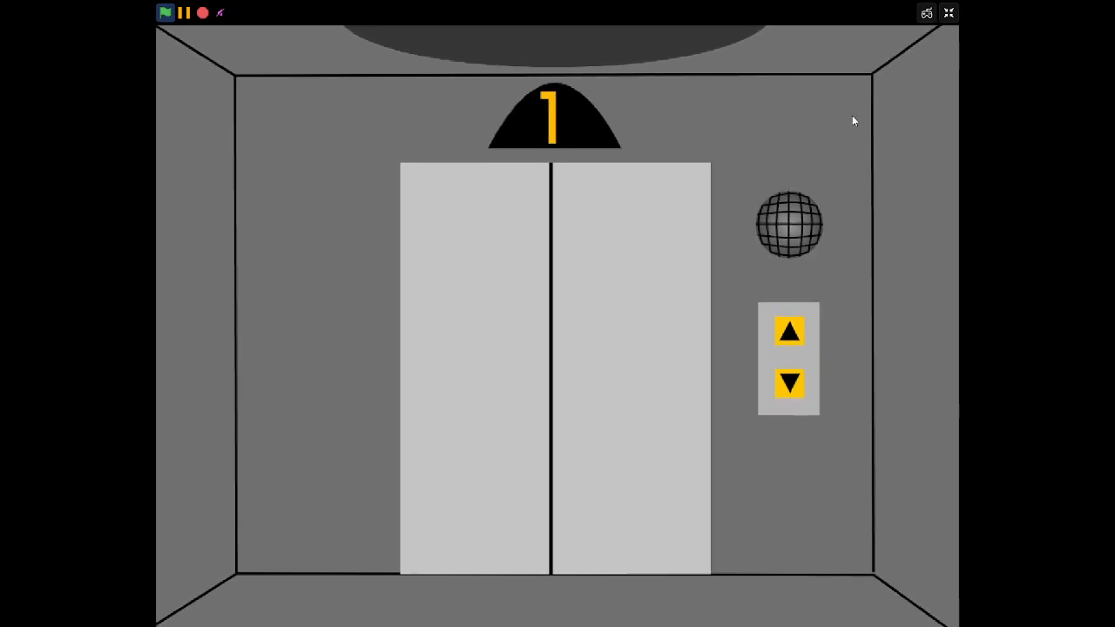
mouse_move(353, 169)
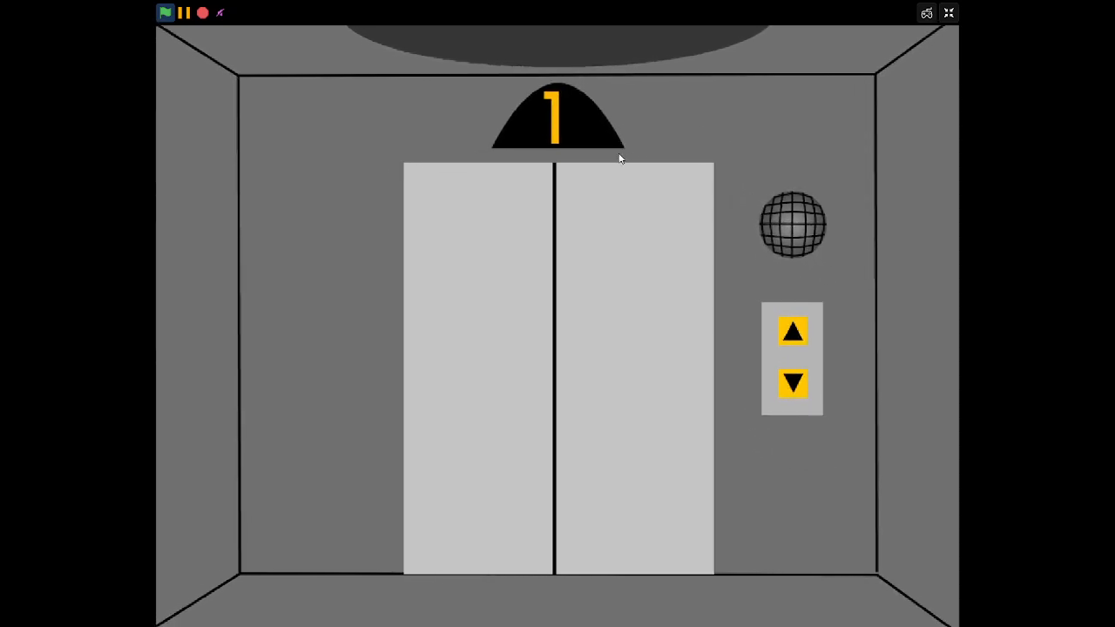
mouse_move(357, 209)
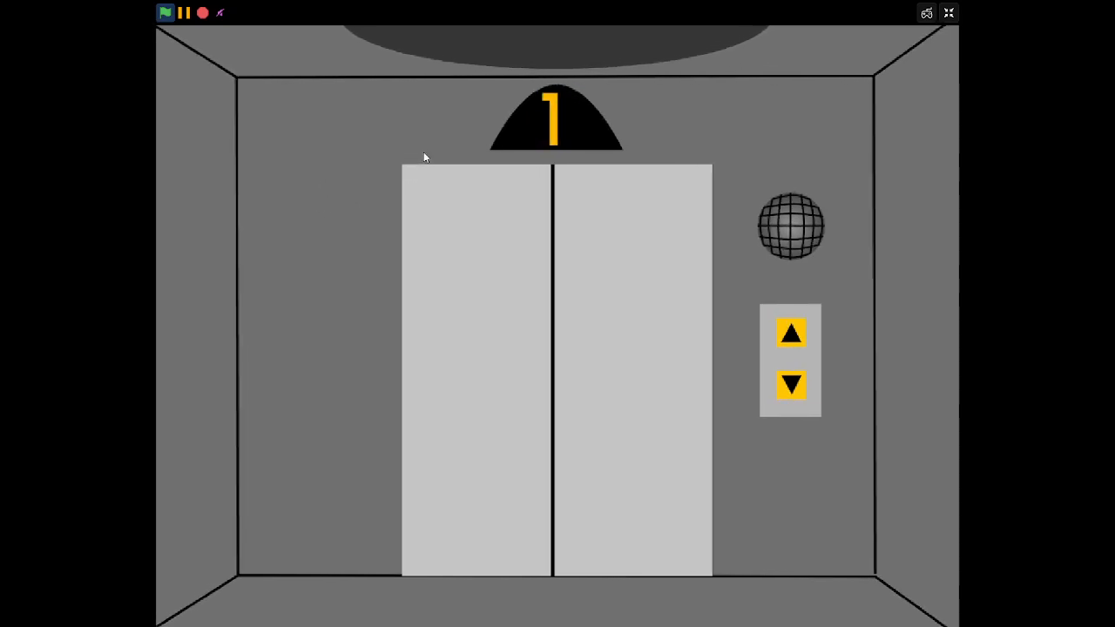
mouse_move(421, 150)
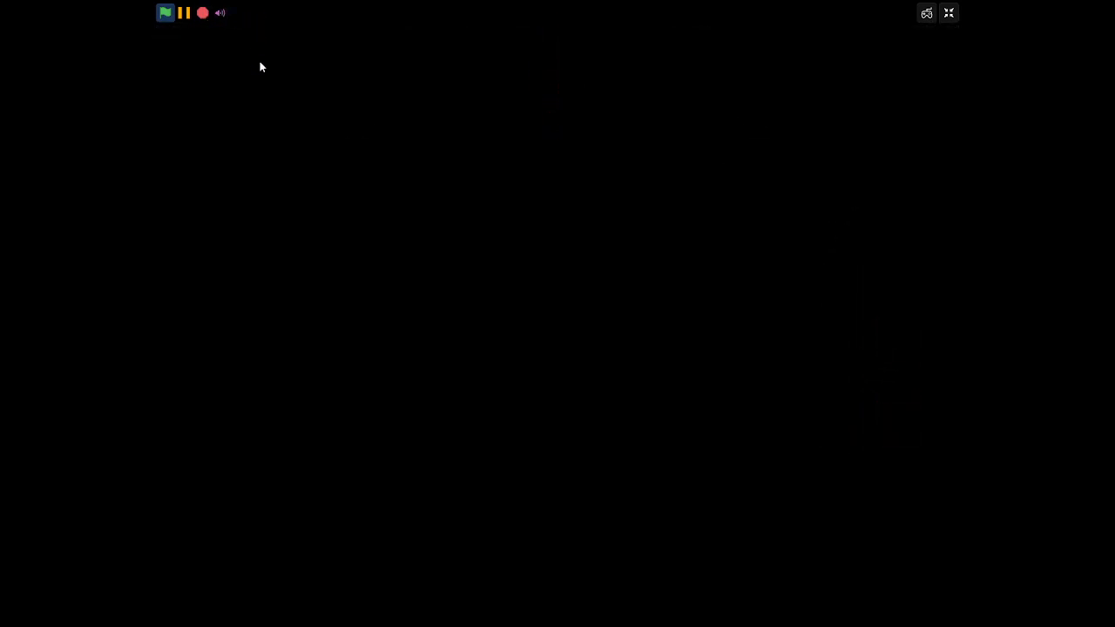
mouse_move(248, 65)
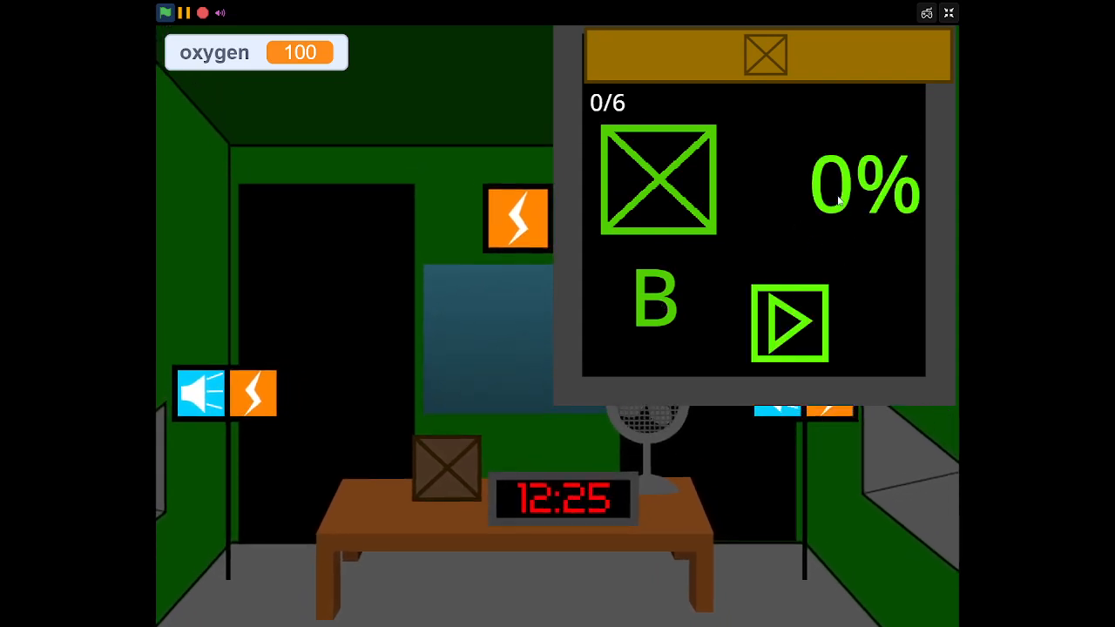
Step: Start building the box on the tablet, then pause its progress after a few seconds
click(787, 322)
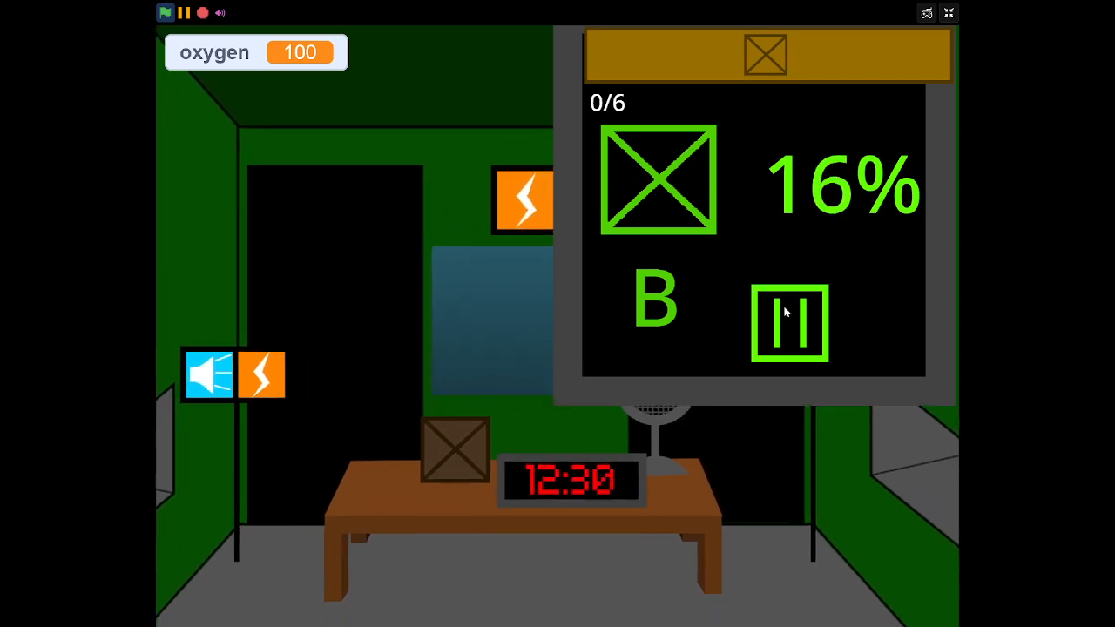
click(789, 322)
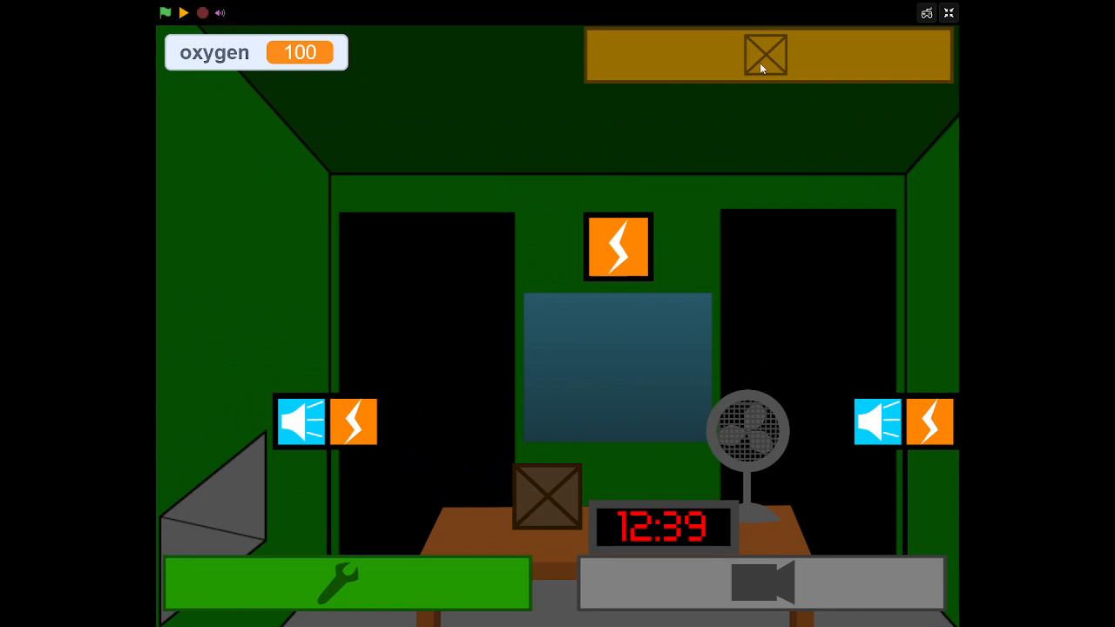
mouse_move(791, 66)
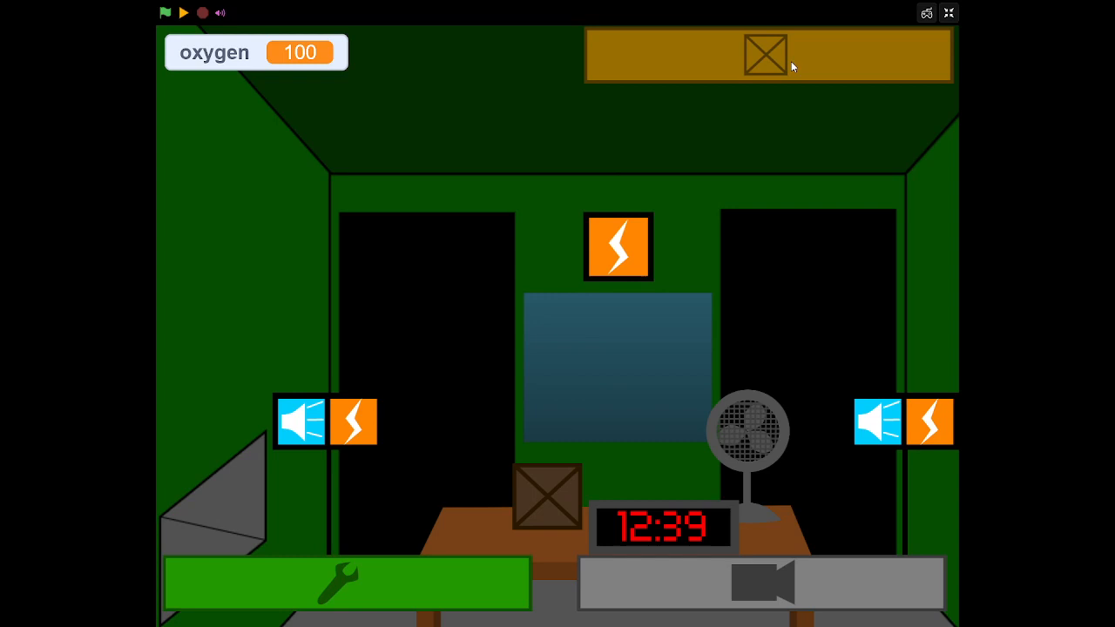
mouse_move(801, 143)
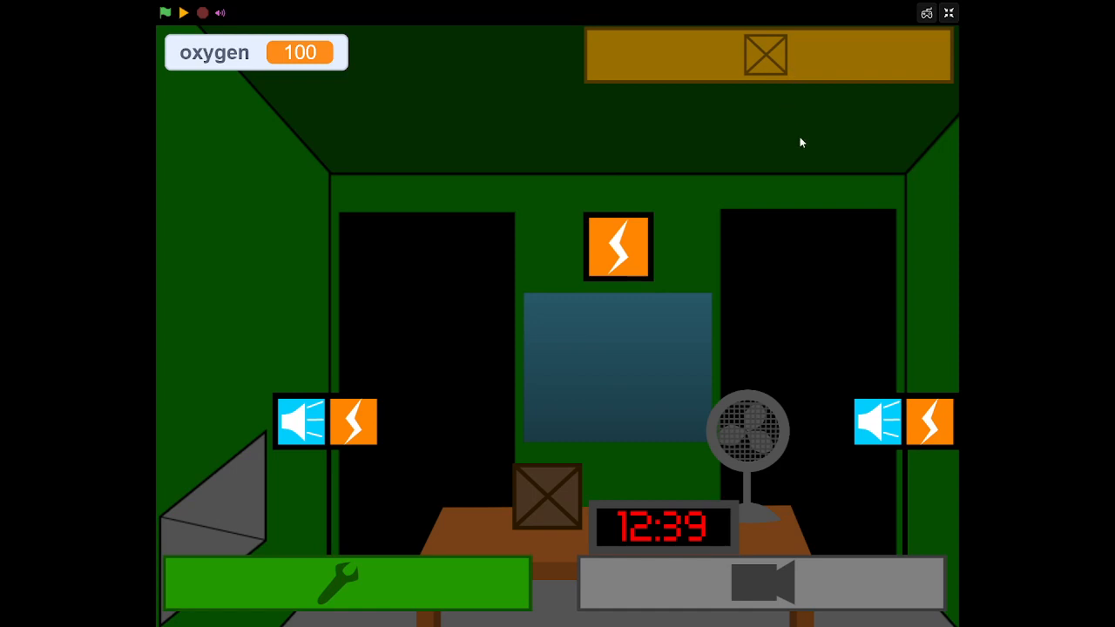
mouse_move(780, 146)
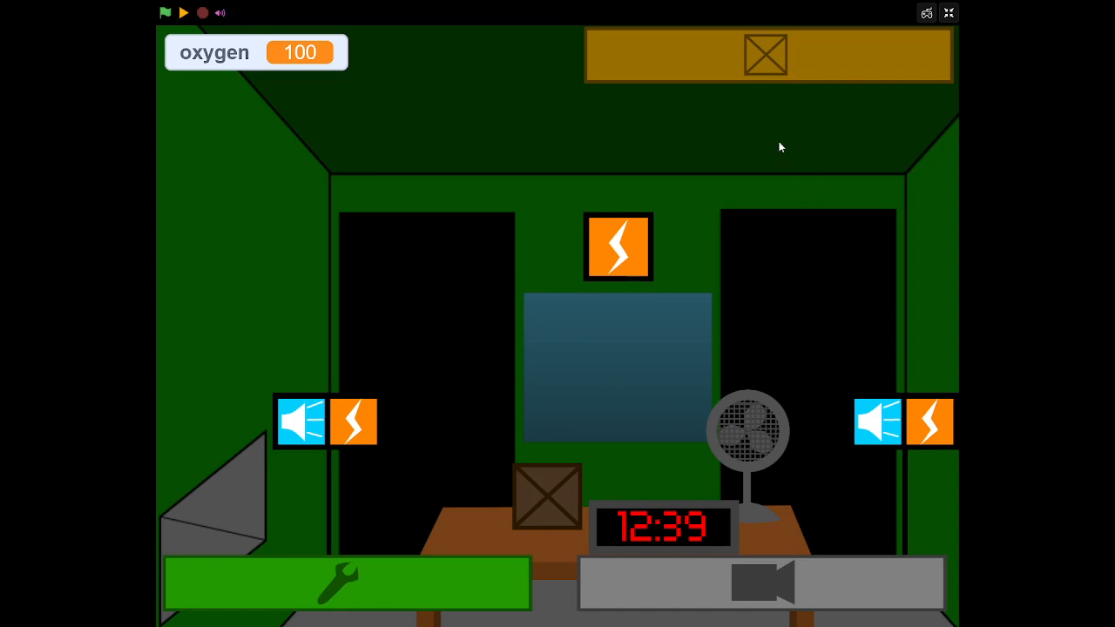
mouse_move(753, 286)
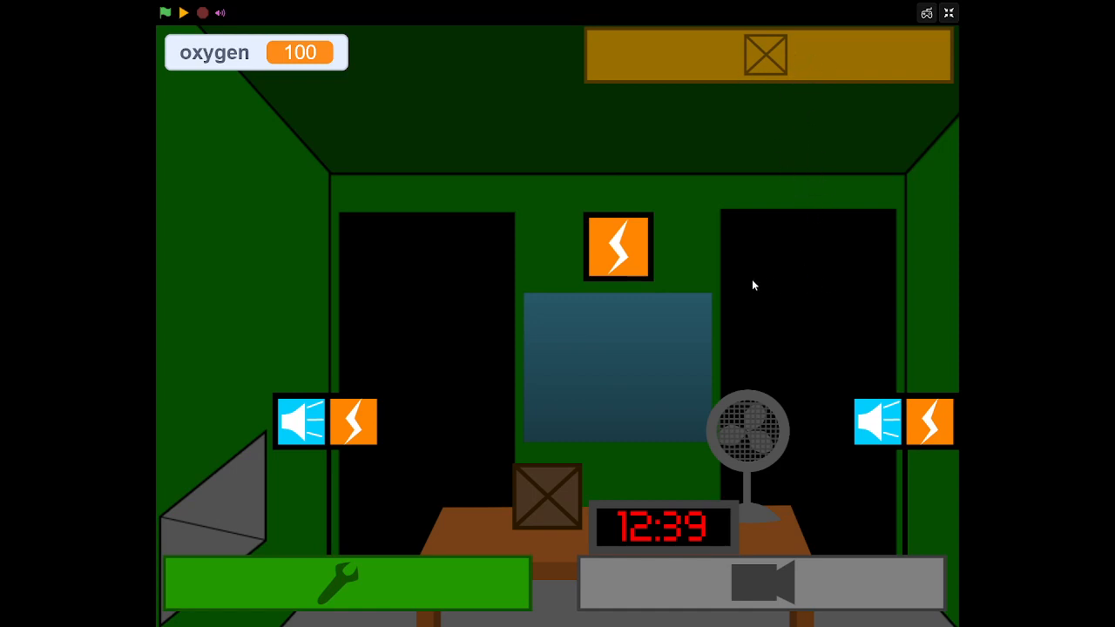
mouse_move(801, 320)
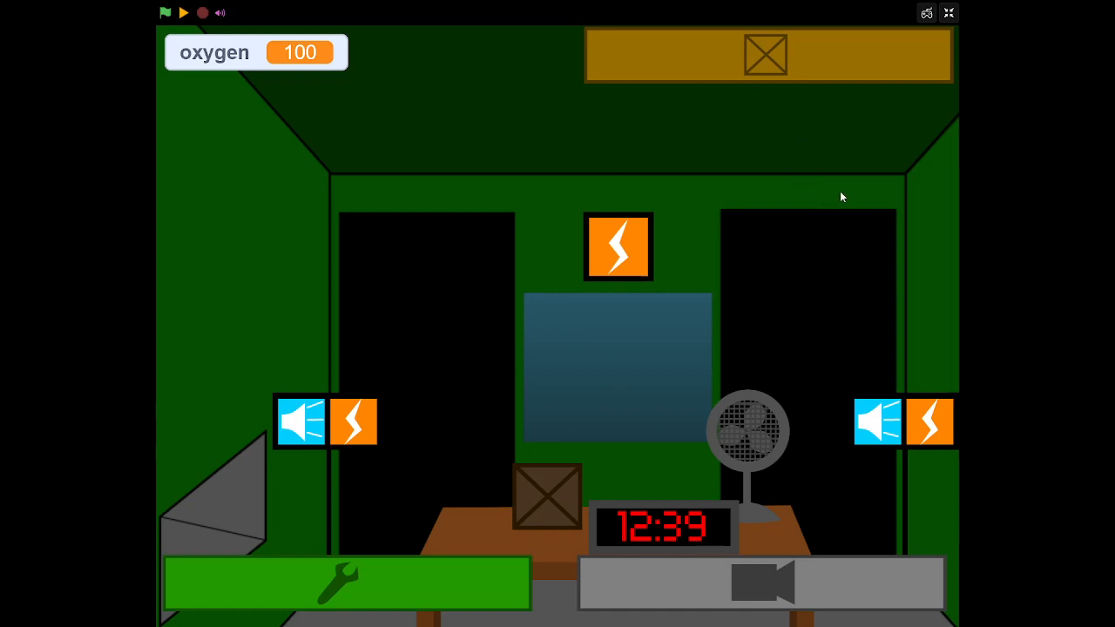
Step: Bring up the box-building tablet and resume the box from 21%
click(165, 14)
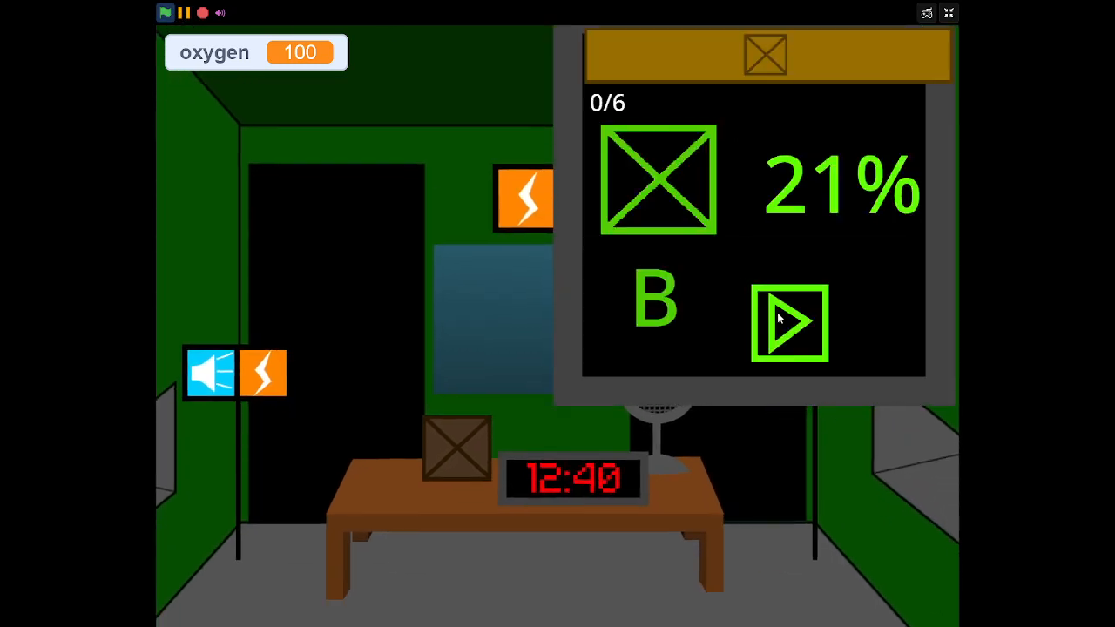
click(790, 322)
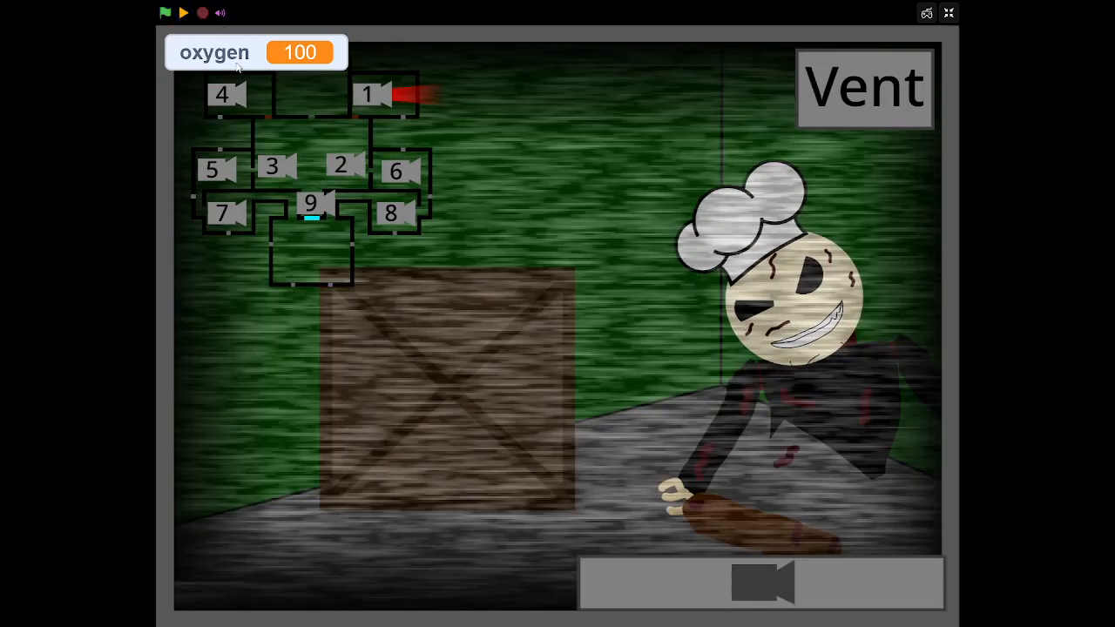
mouse_move(282, 139)
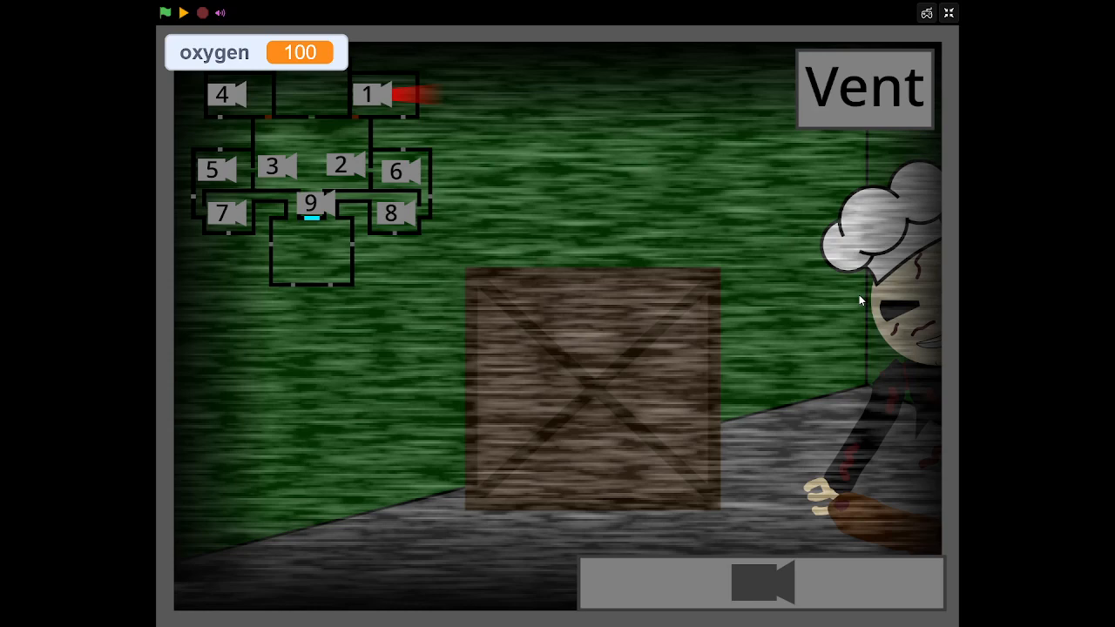
mouse_move(885, 325)
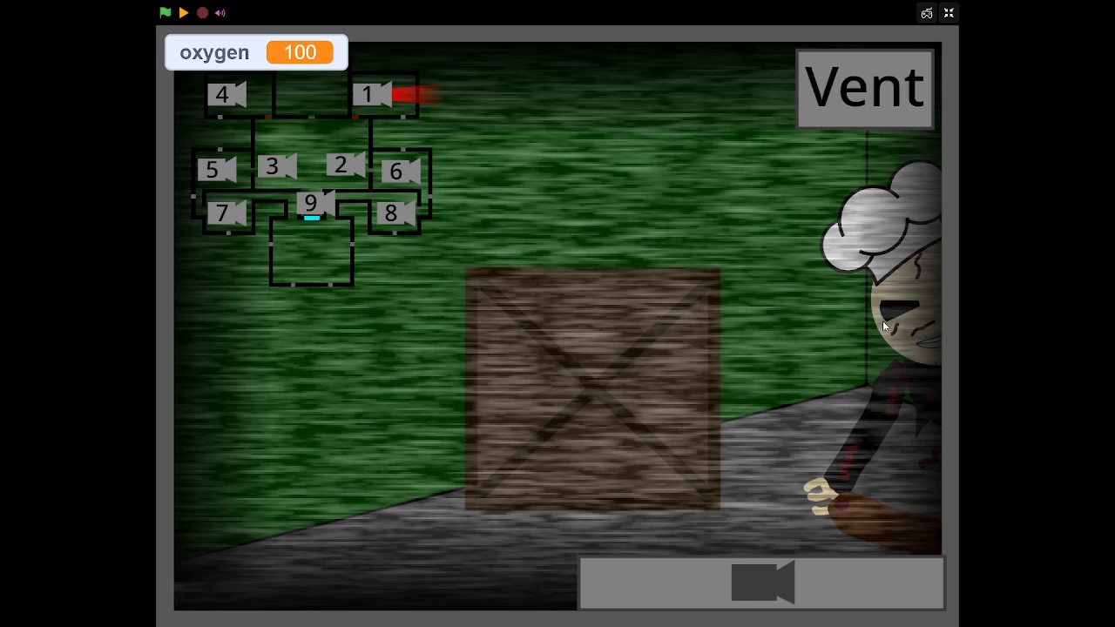
mouse_move(840, 331)
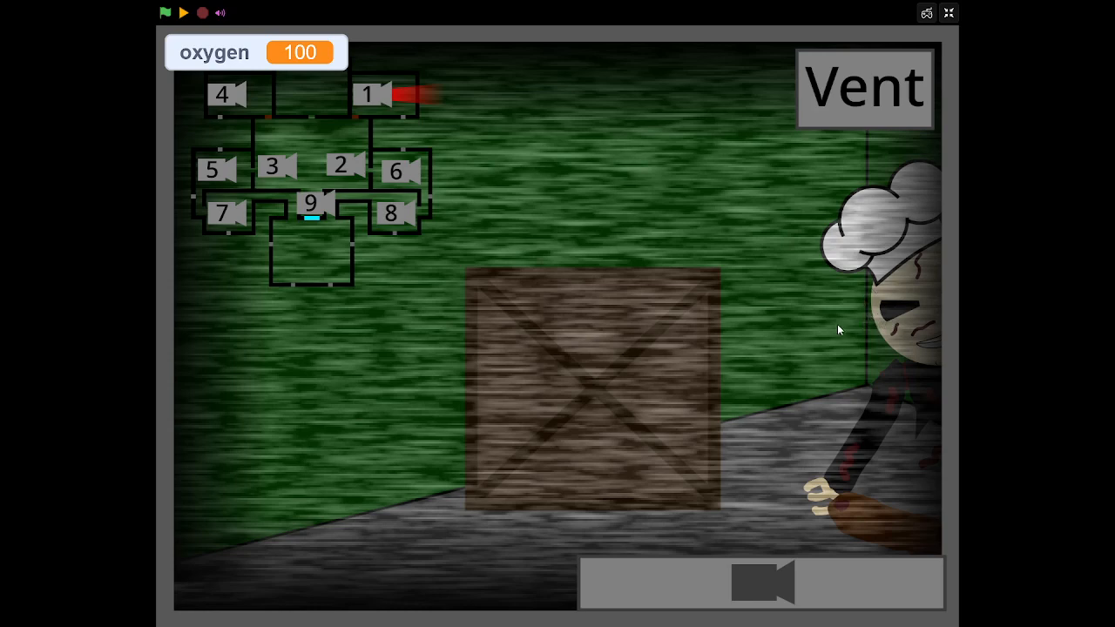
mouse_move(523, 223)
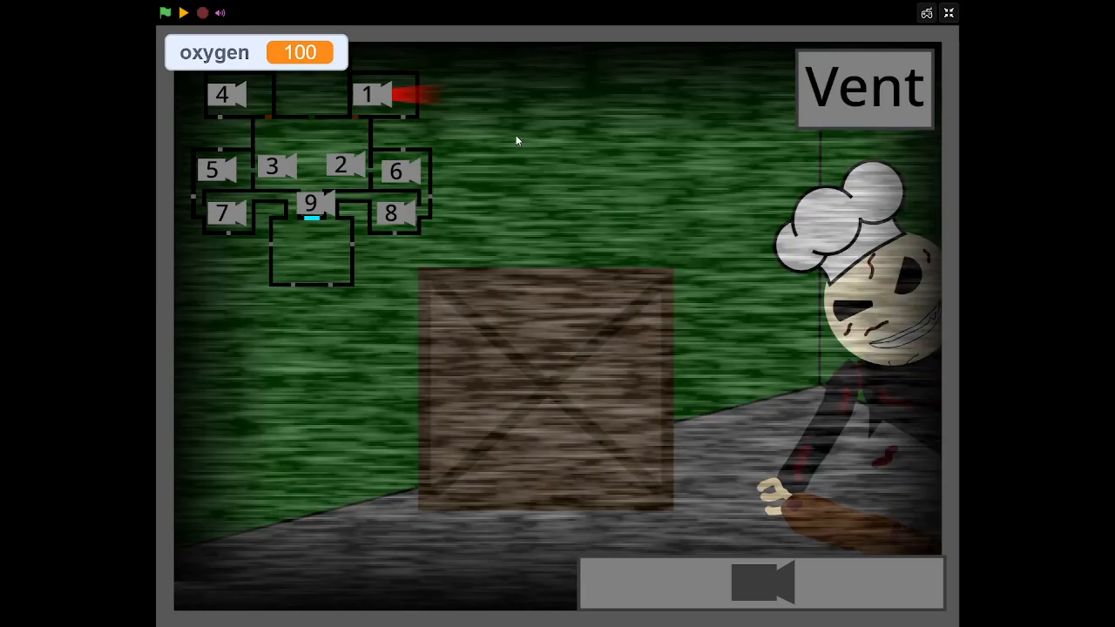
Step: Leave the cameras, finish the first box past 90% on the tablet and put it away
click(164, 12)
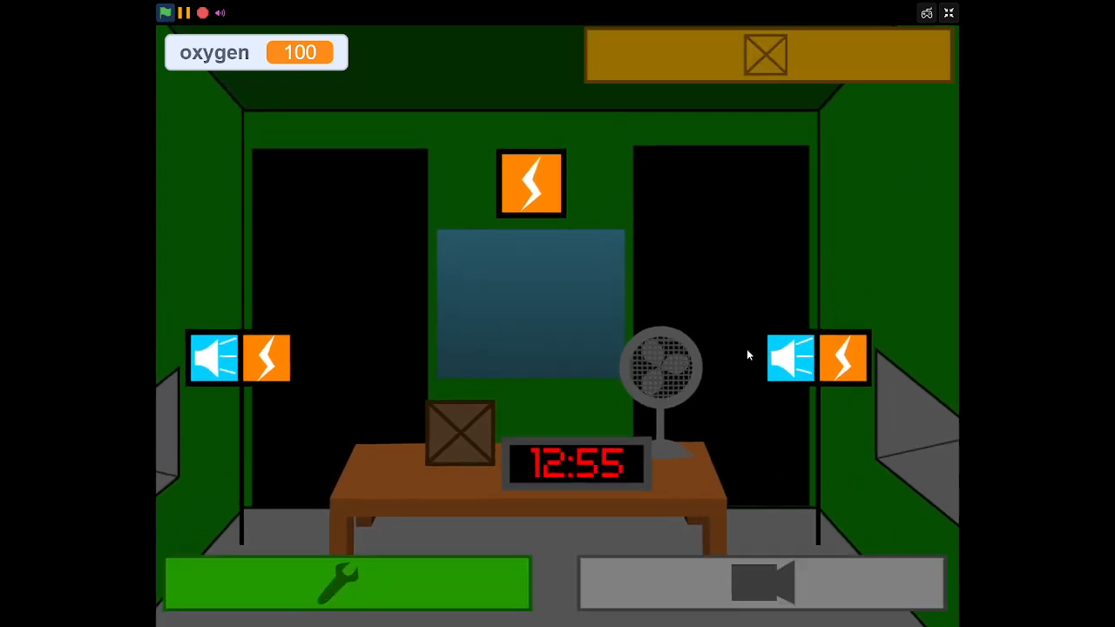
click(766, 54)
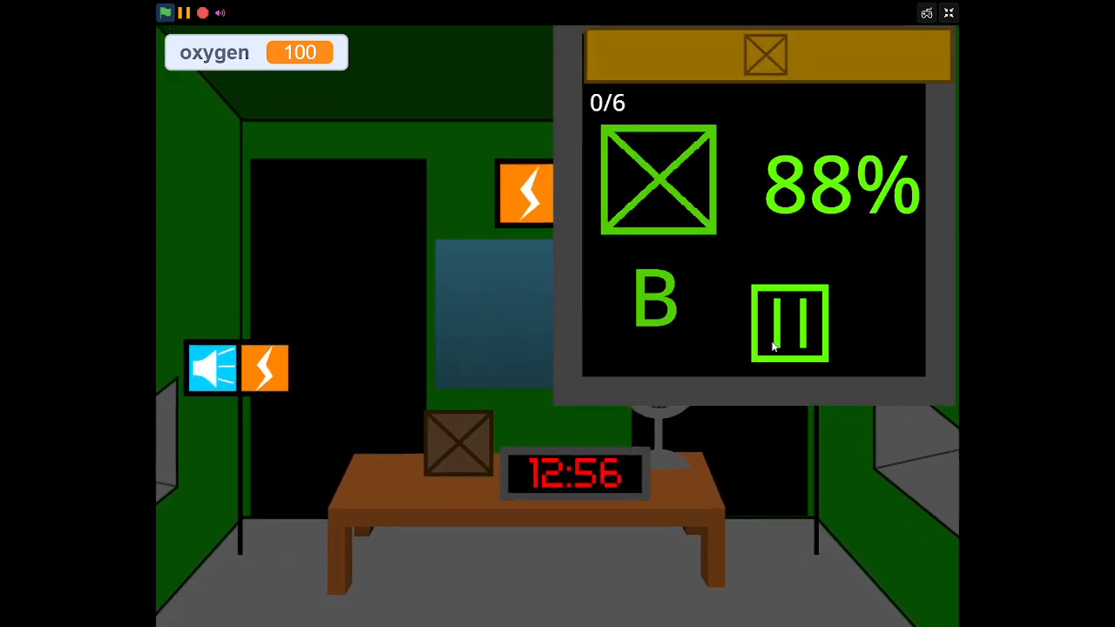
click(789, 322)
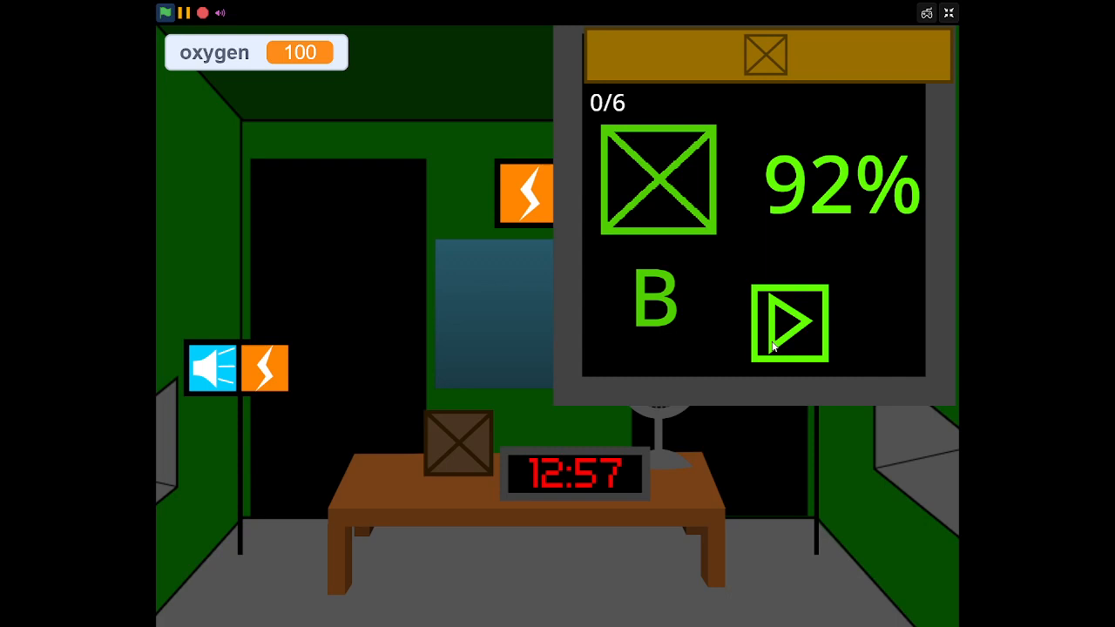
click(787, 323)
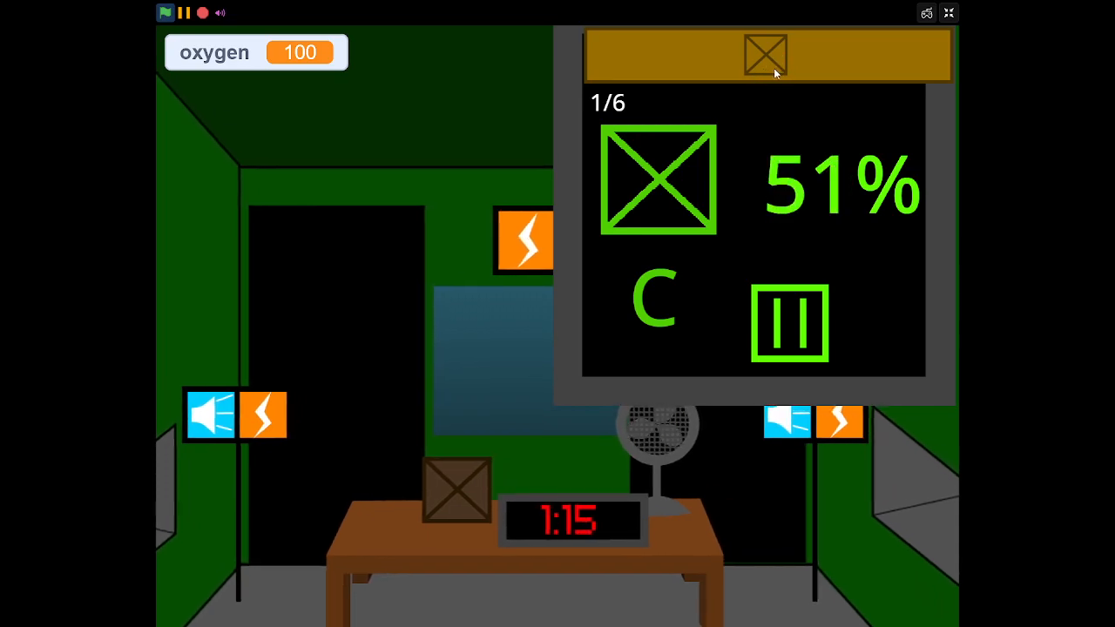
click(789, 322)
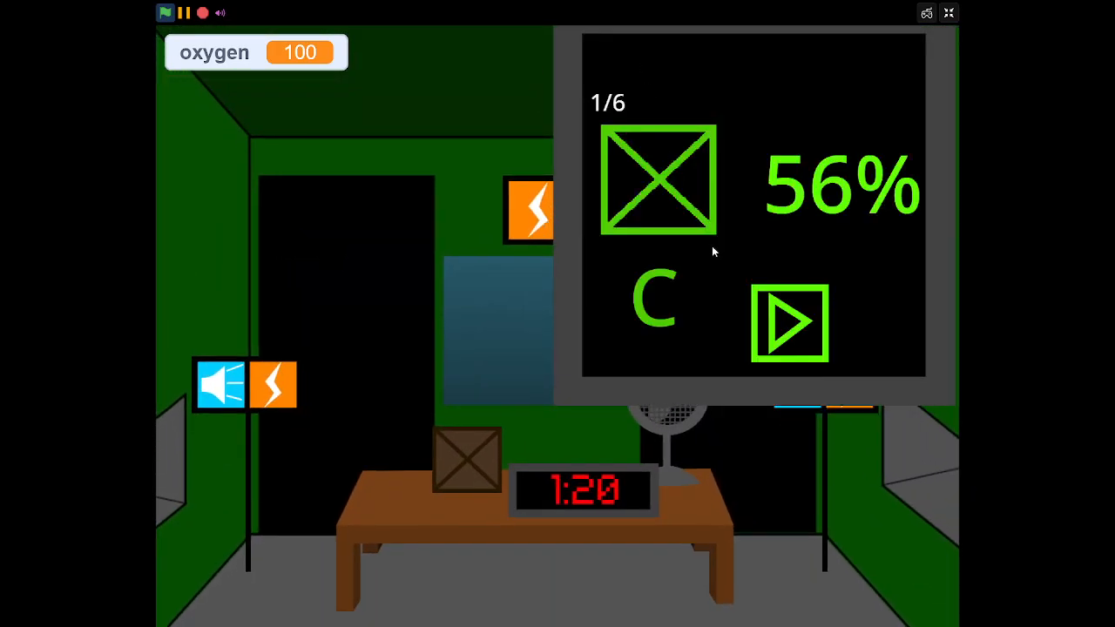
Step: Fill box 1 on the tablet and stop it near full
click(787, 322)
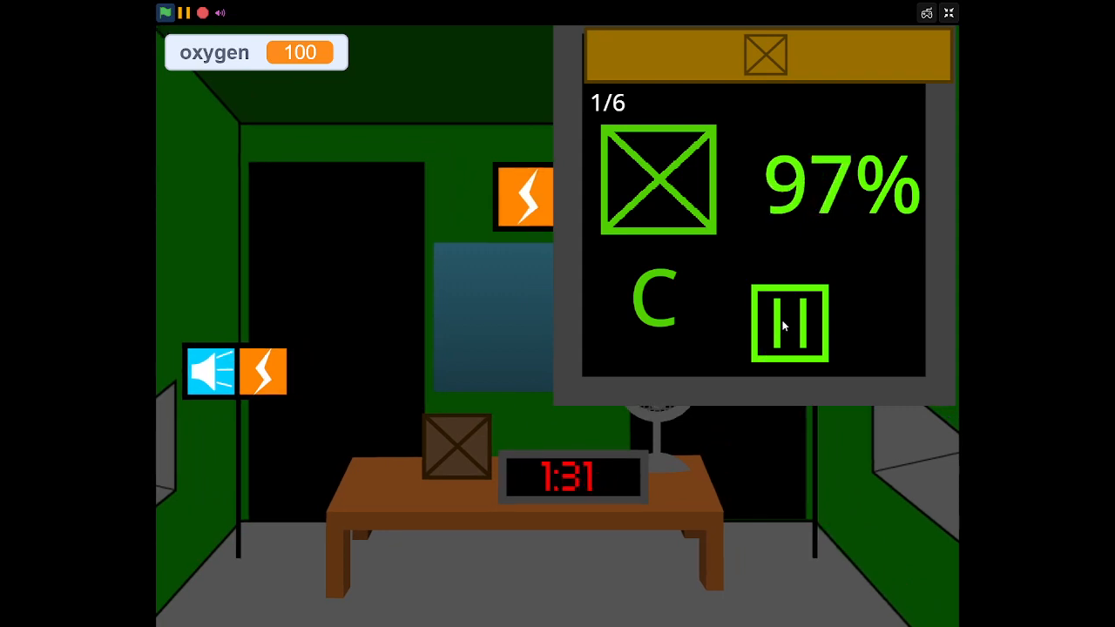
click(789, 323)
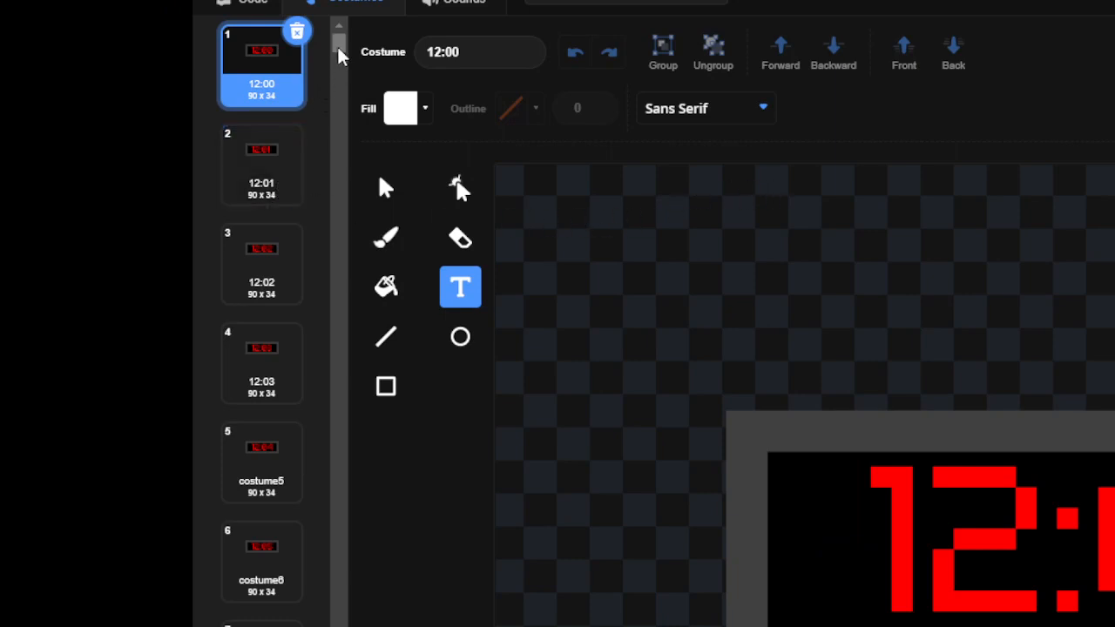
Step: Scroll the clock's Costumes list to the last time costume and return to the game stage
scroll(down, 3)
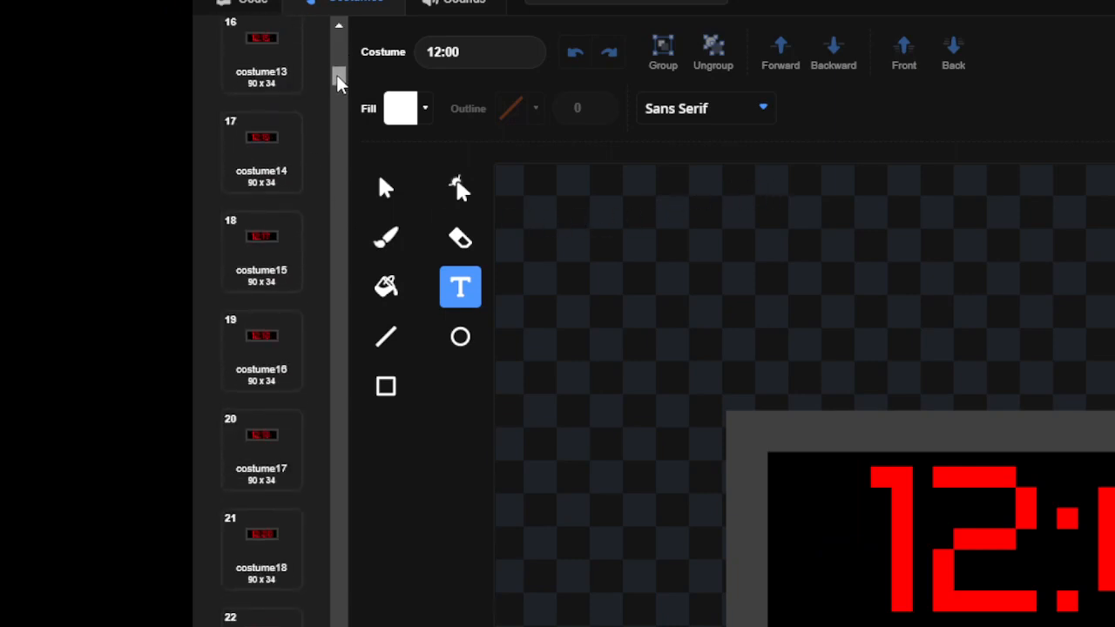
scroll(down, 3)
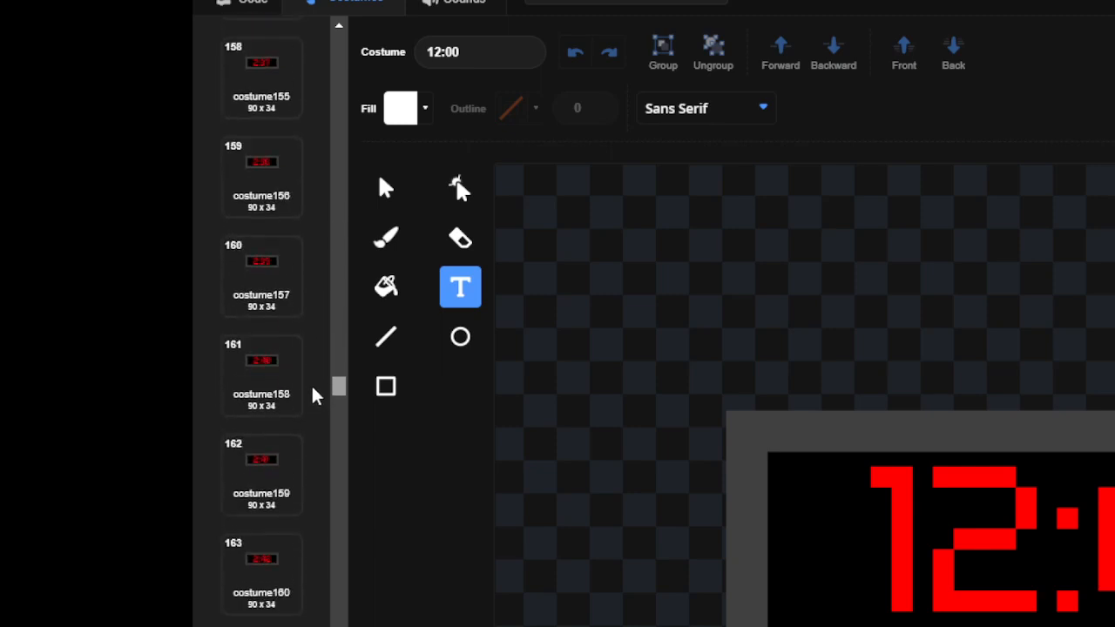
scroll(down, 3)
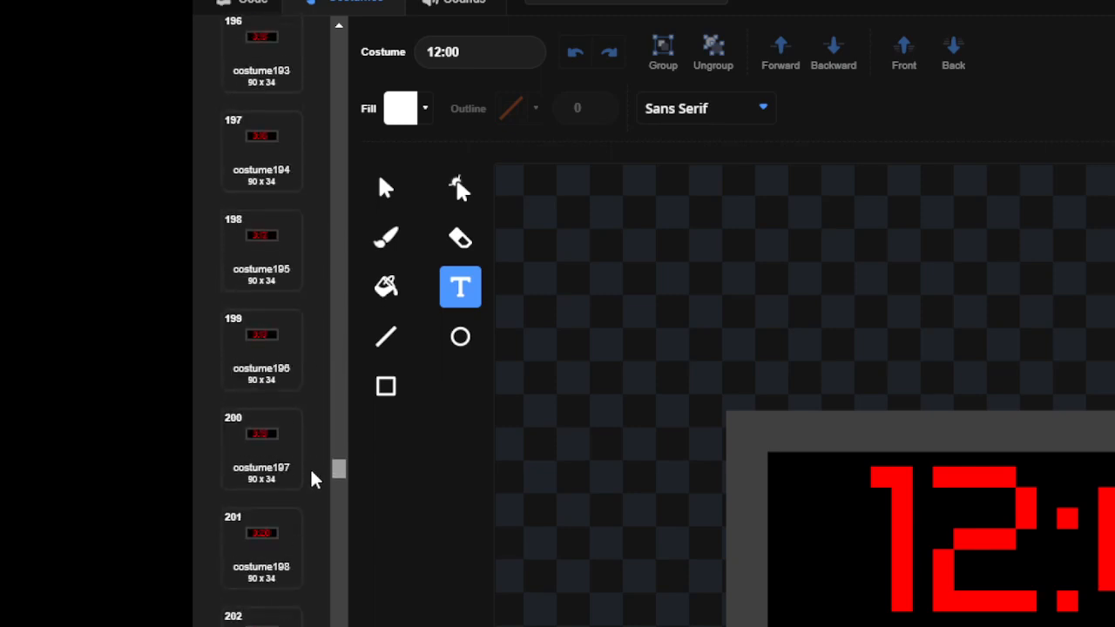
scroll(down, 3)
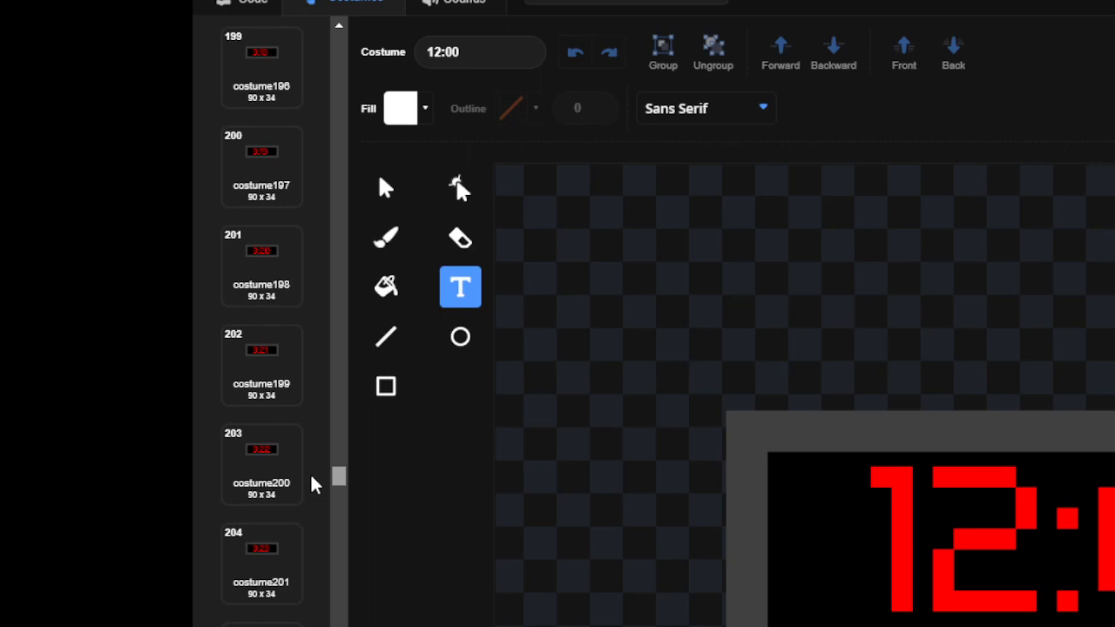
scroll(down, 3)
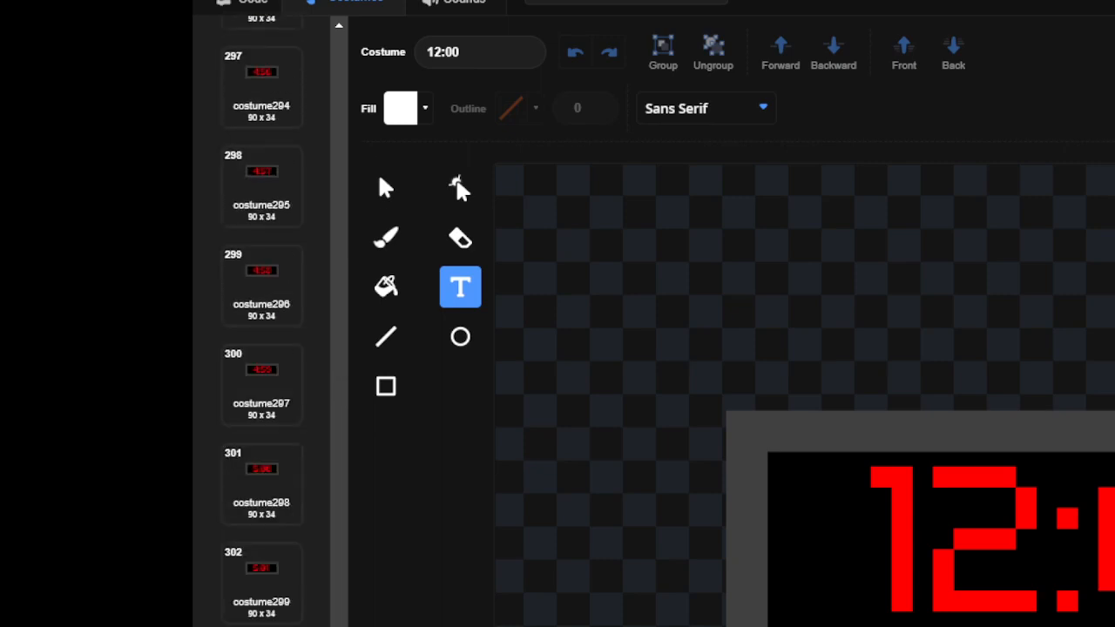
scroll(down, 3)
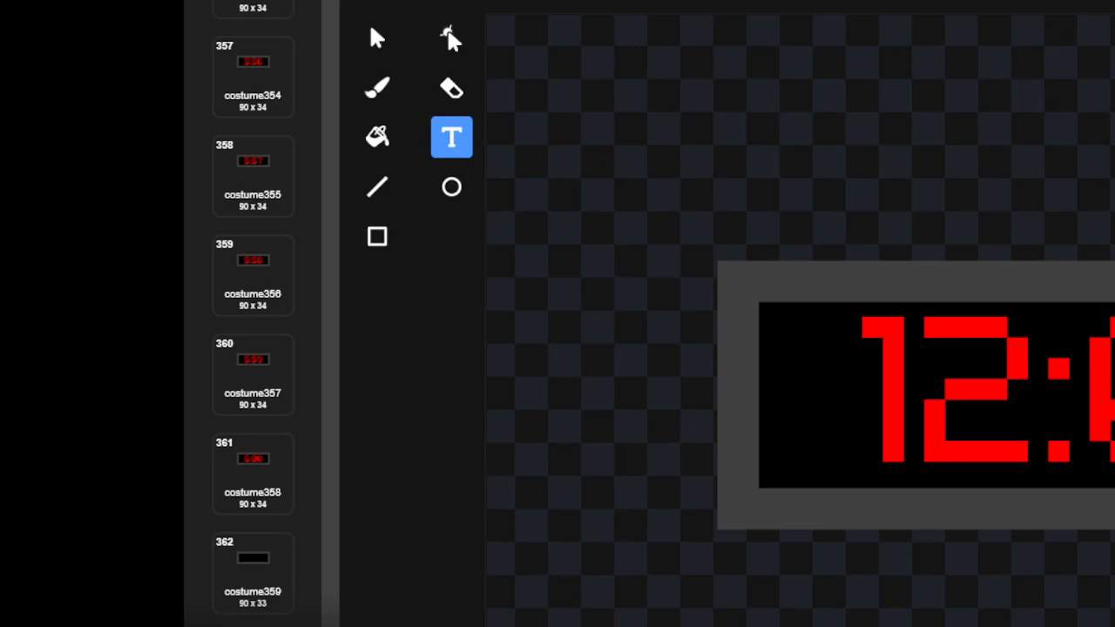
click(252, 474)
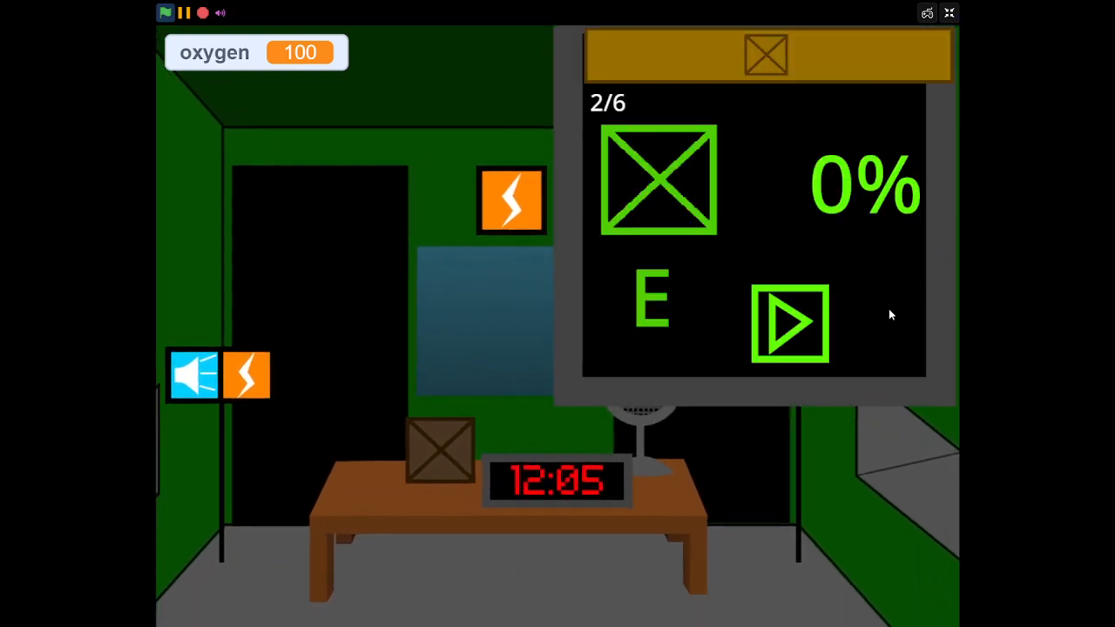
Step: Fill boxes 2 and 3 near full, choose letter F for box 4 and start filling it
click(787, 322)
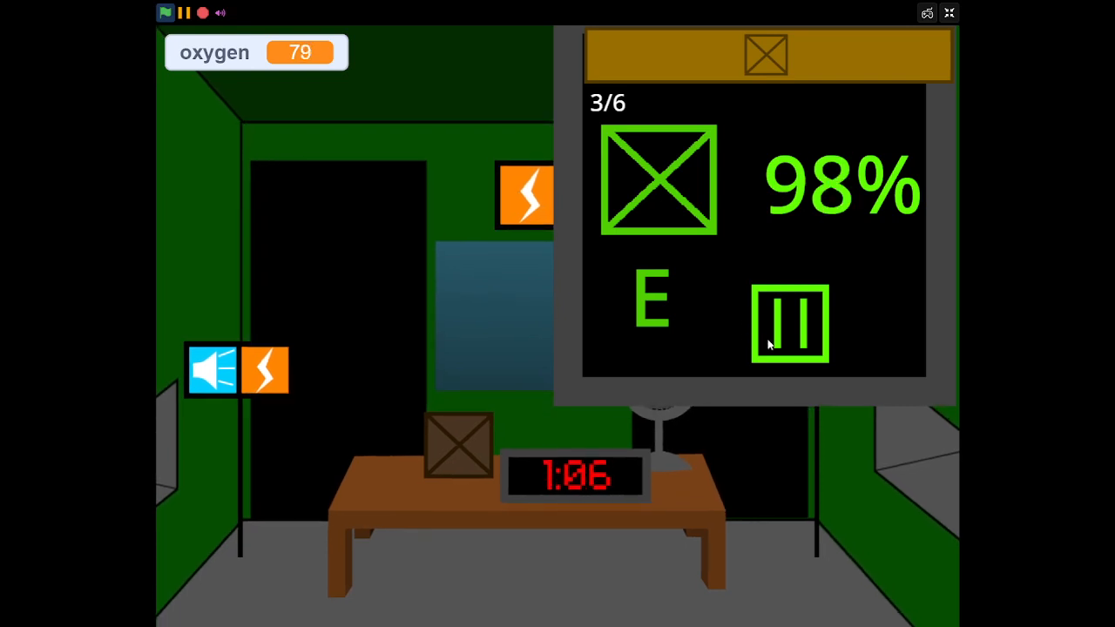
click(787, 322)
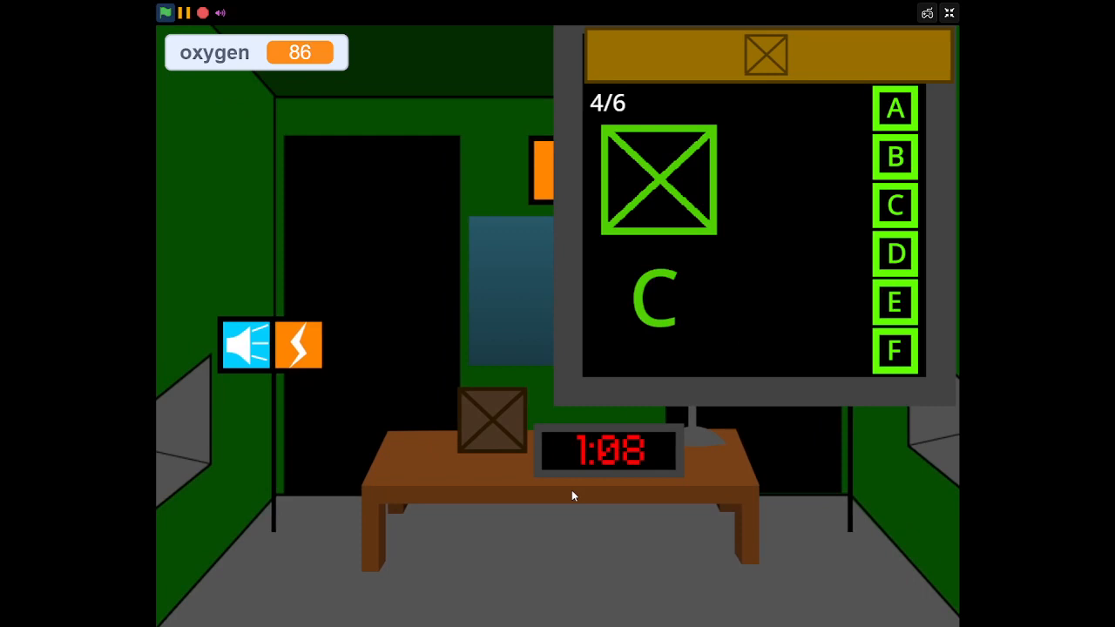
click(895, 352)
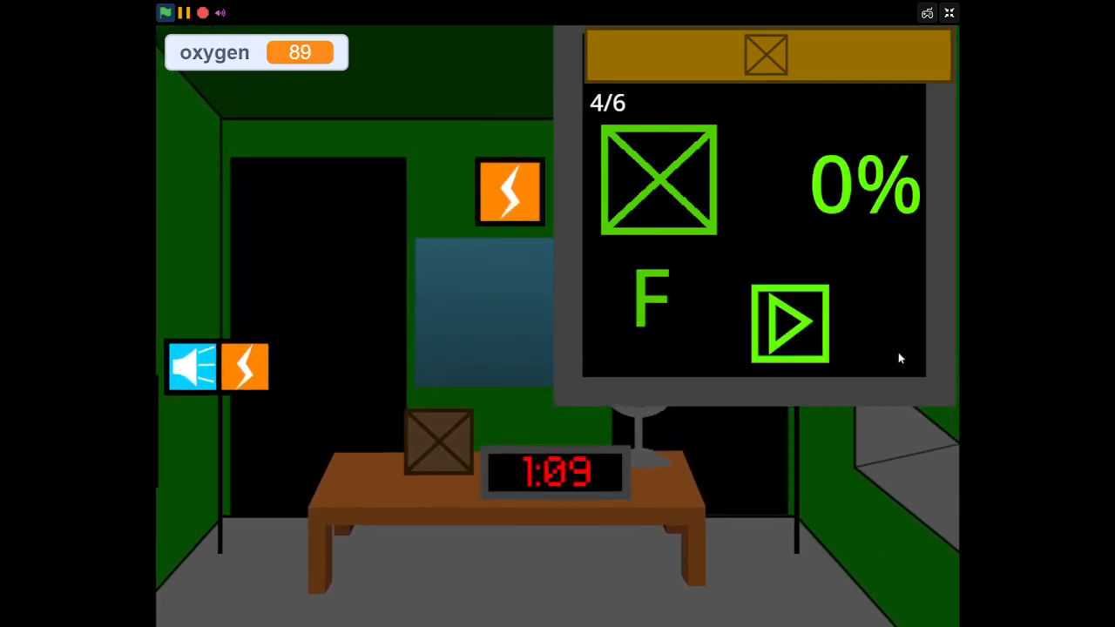
click(787, 322)
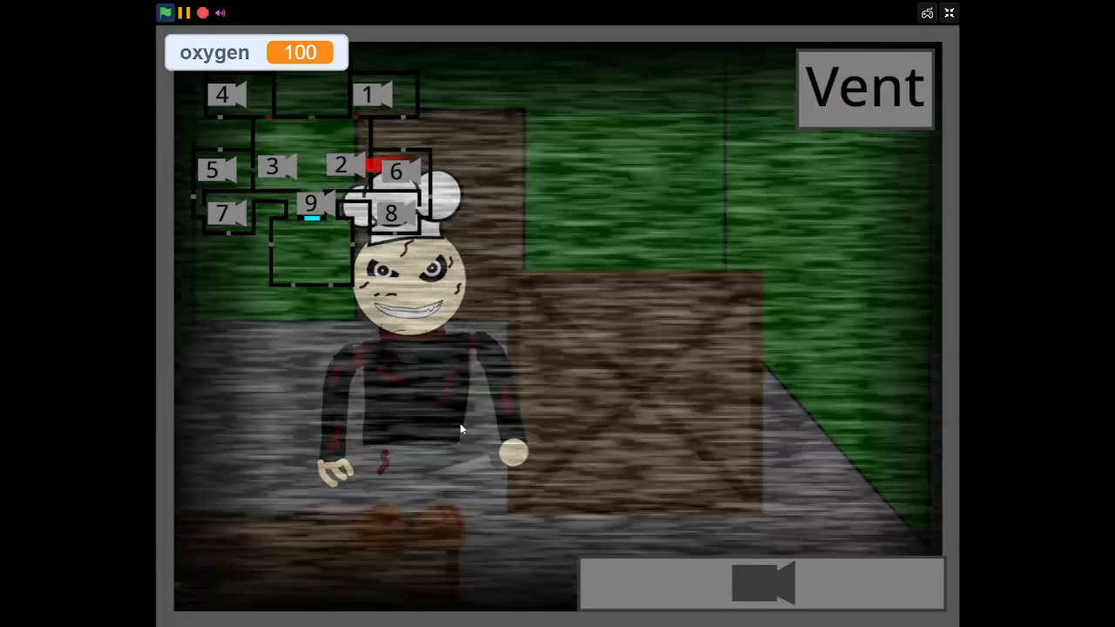
Step: Close the camera feeds to return to the office at 1:34
click(949, 13)
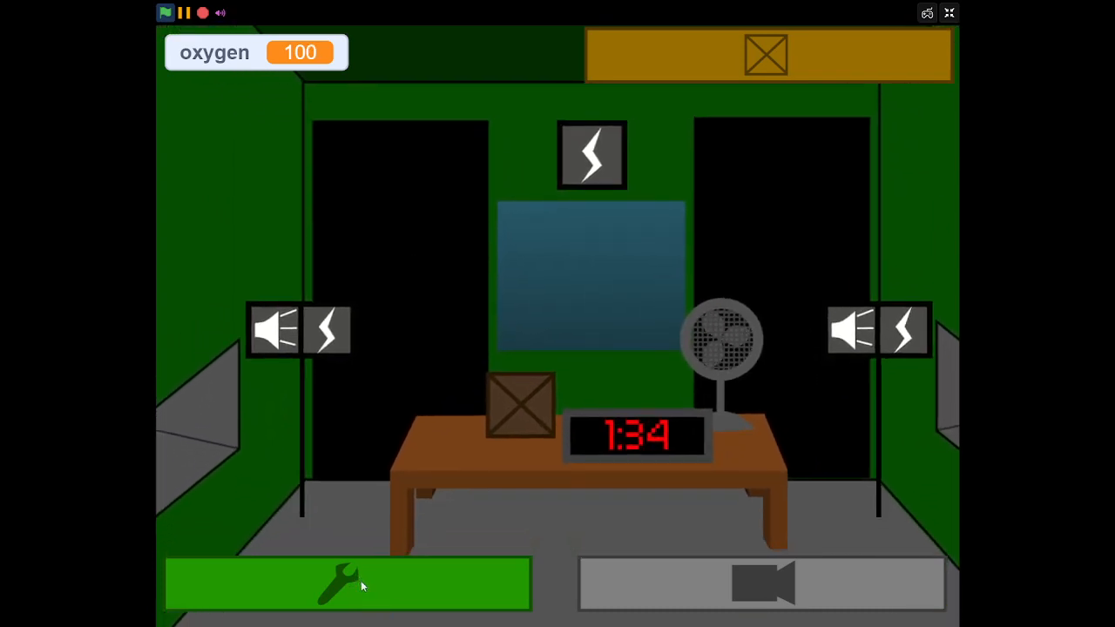
Step: Use the wrench to start repairing the disabled office devices
click(347, 584)
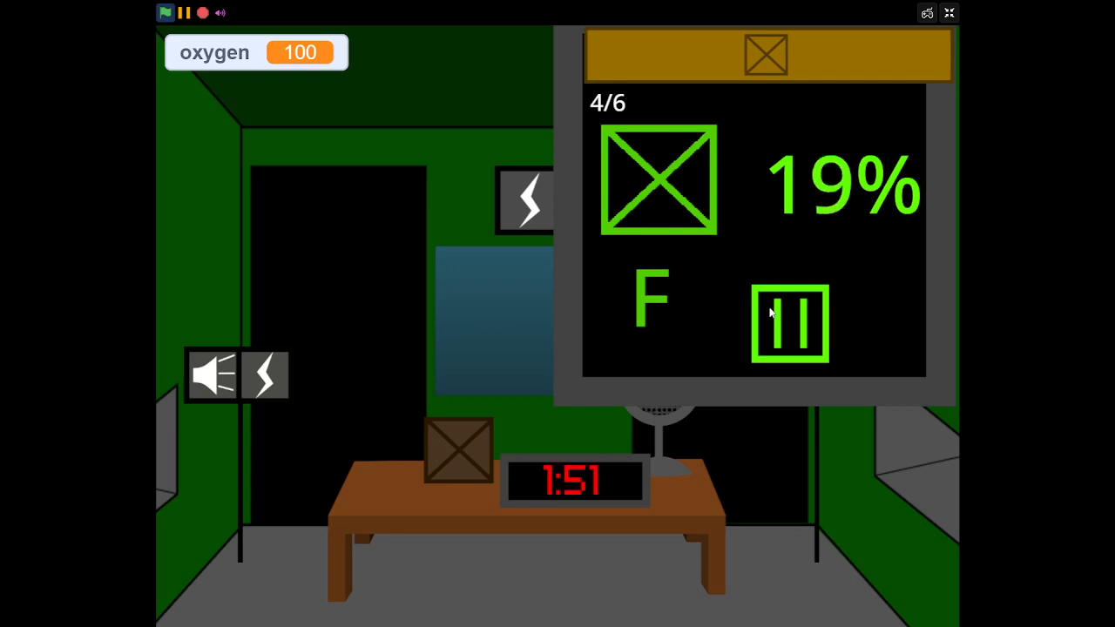
Step: Fill boxes 4 and 5 near full (box 5 lettered D at 96%), then put the tablet away
click(210, 375)
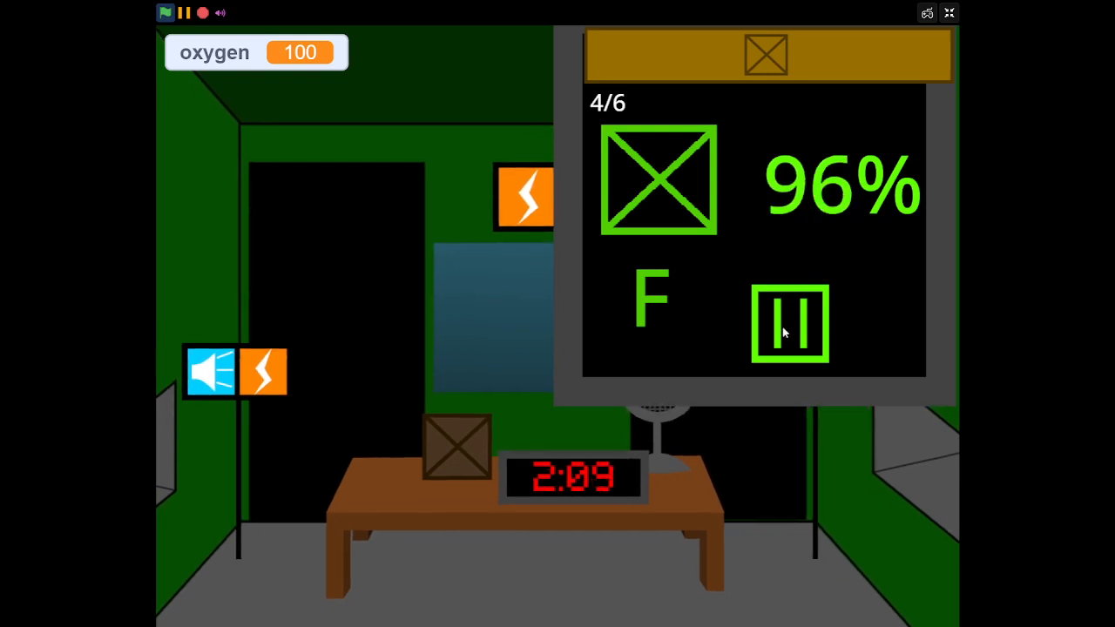
click(789, 322)
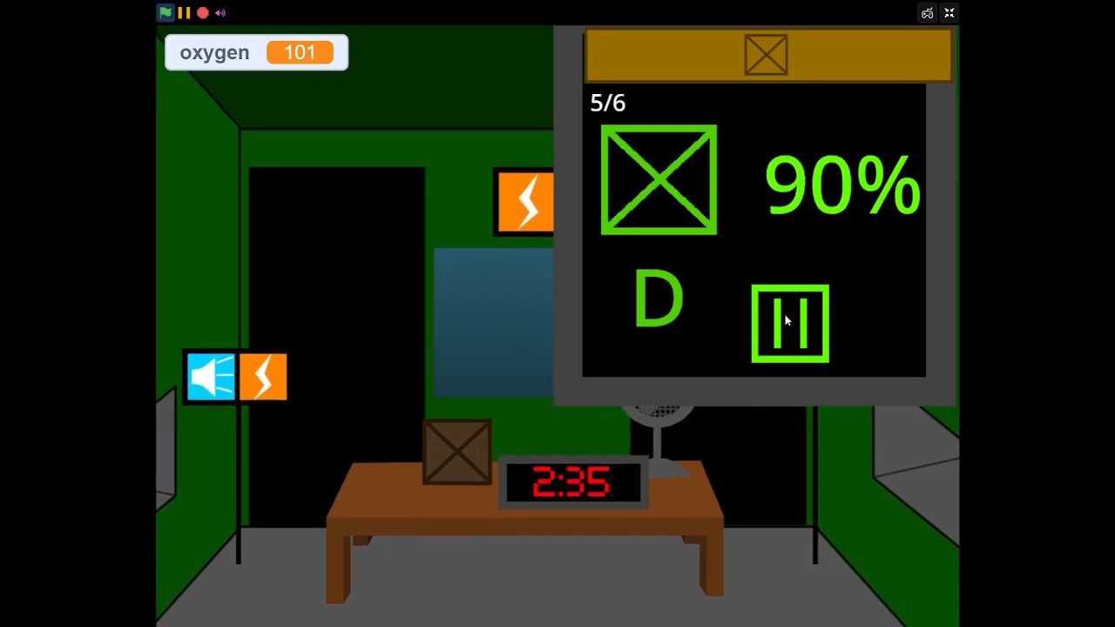
click(789, 320)
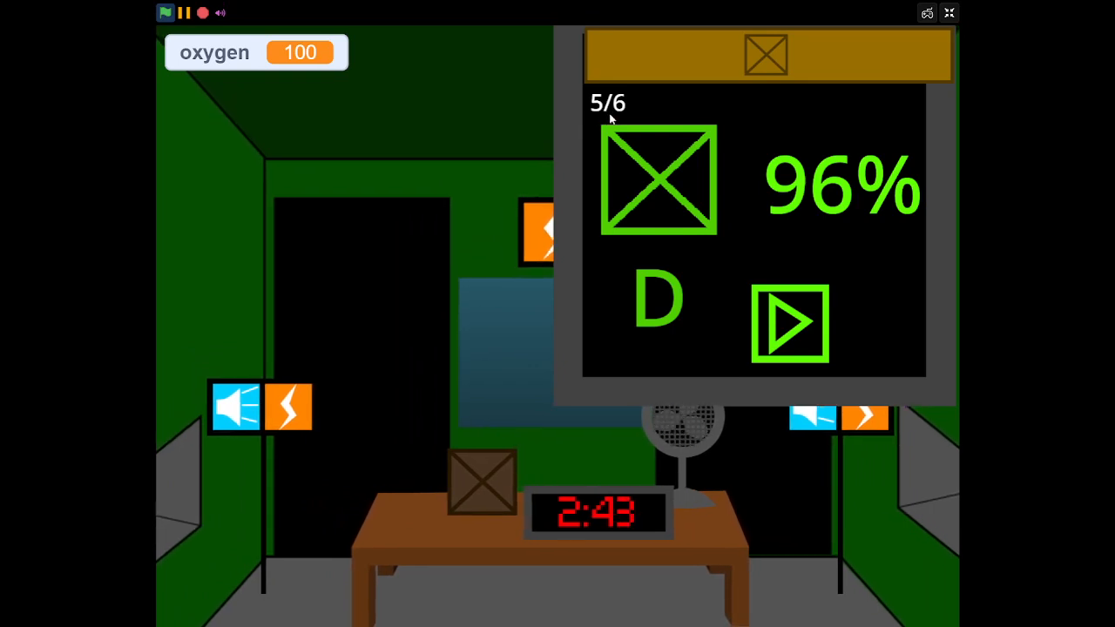
click(791, 323)
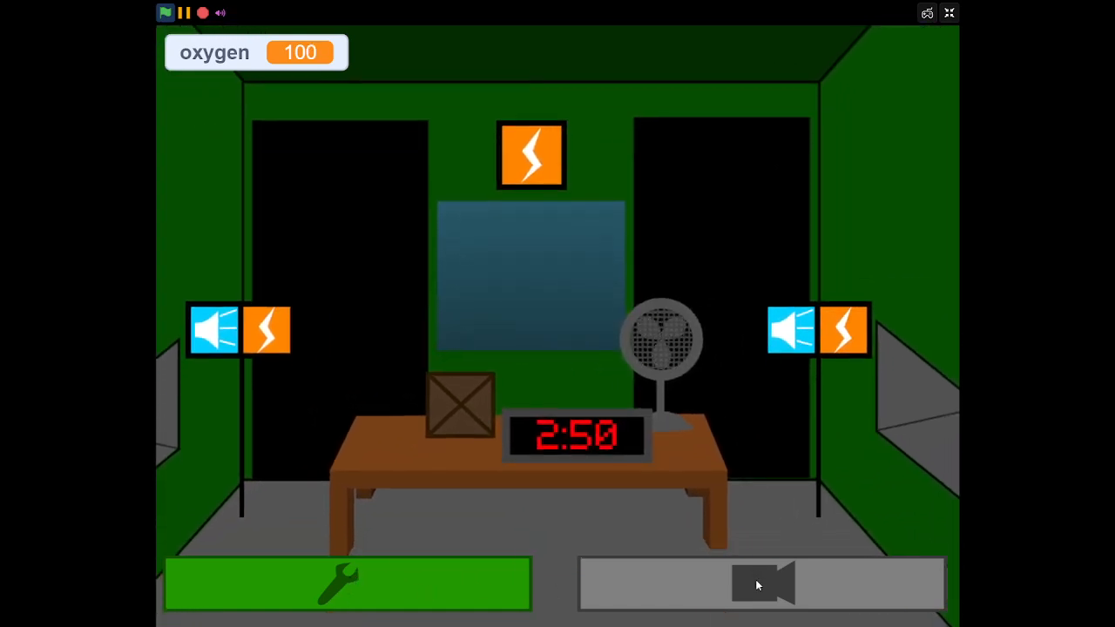
click(761, 582)
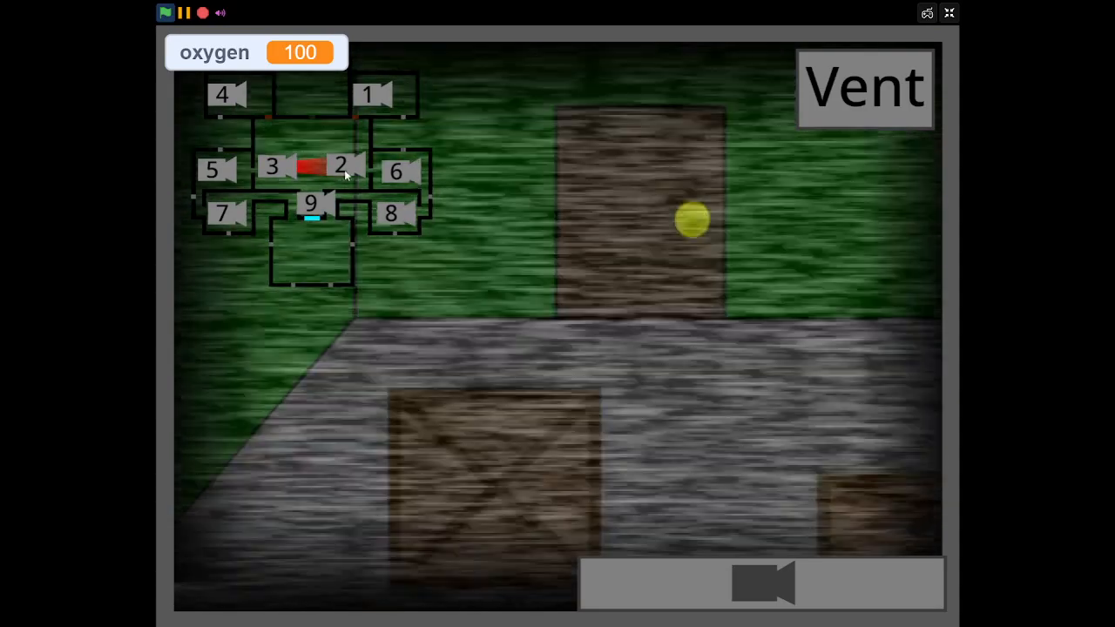
click(166, 12)
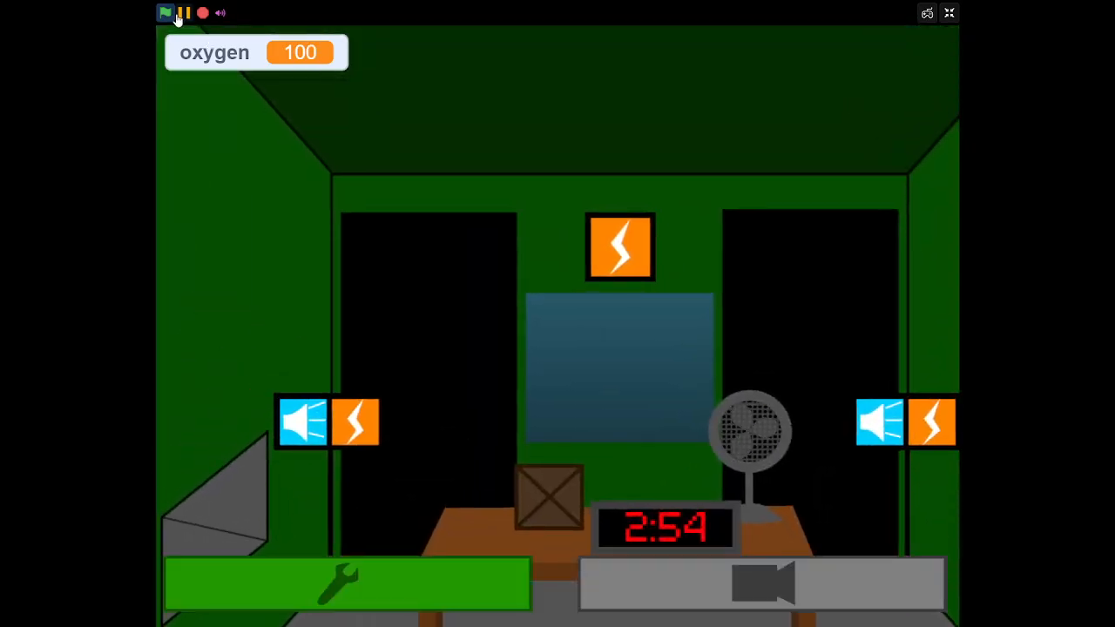
click(166, 12)
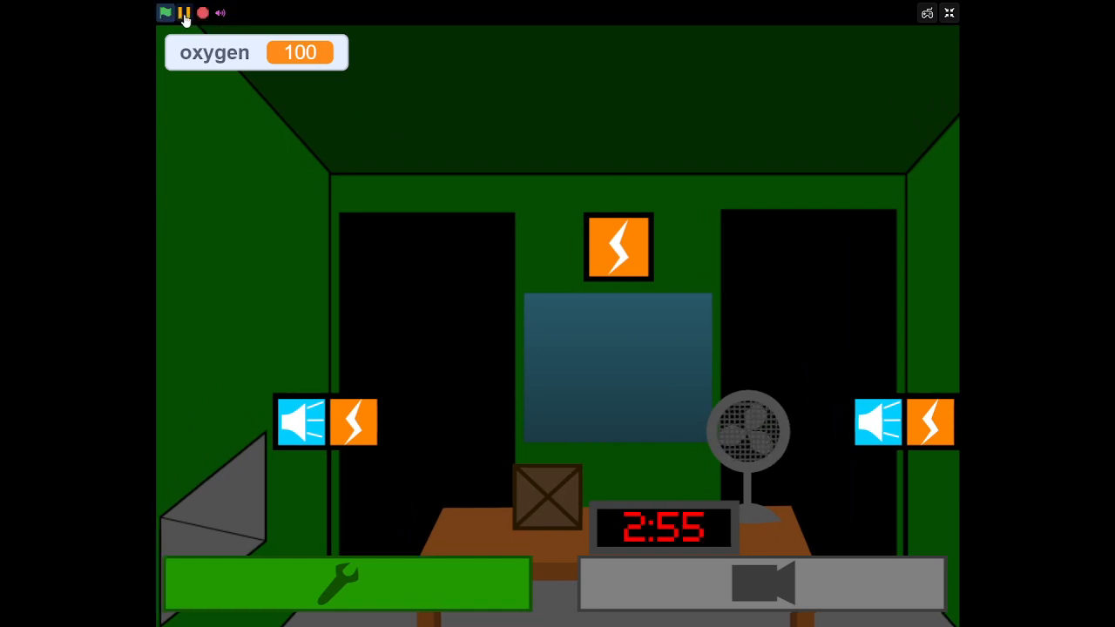
click(183, 14)
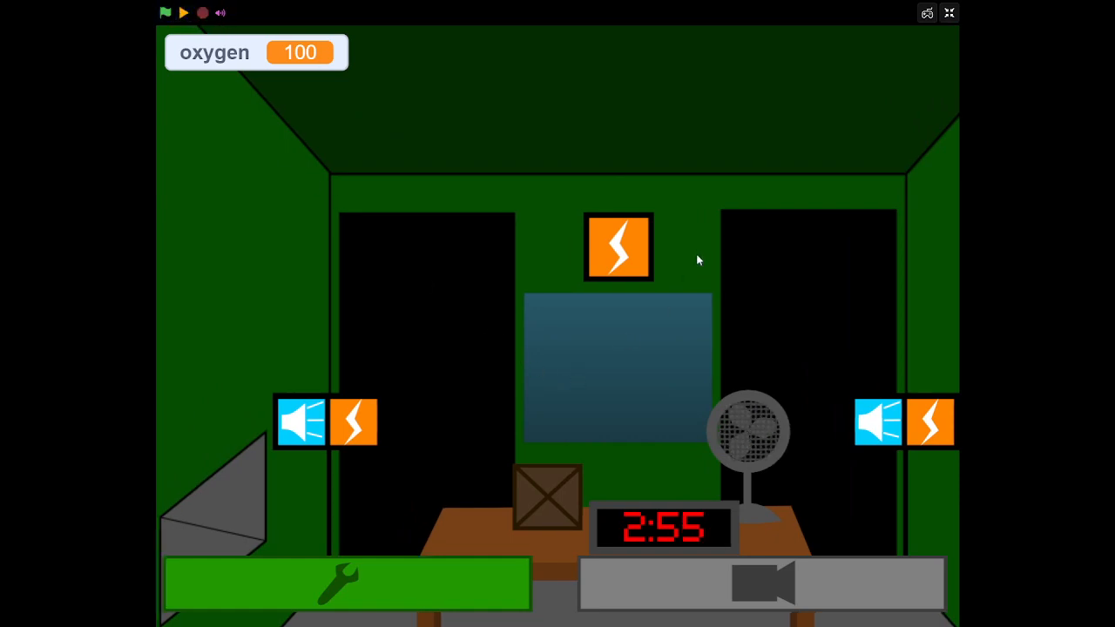
mouse_move(675, 287)
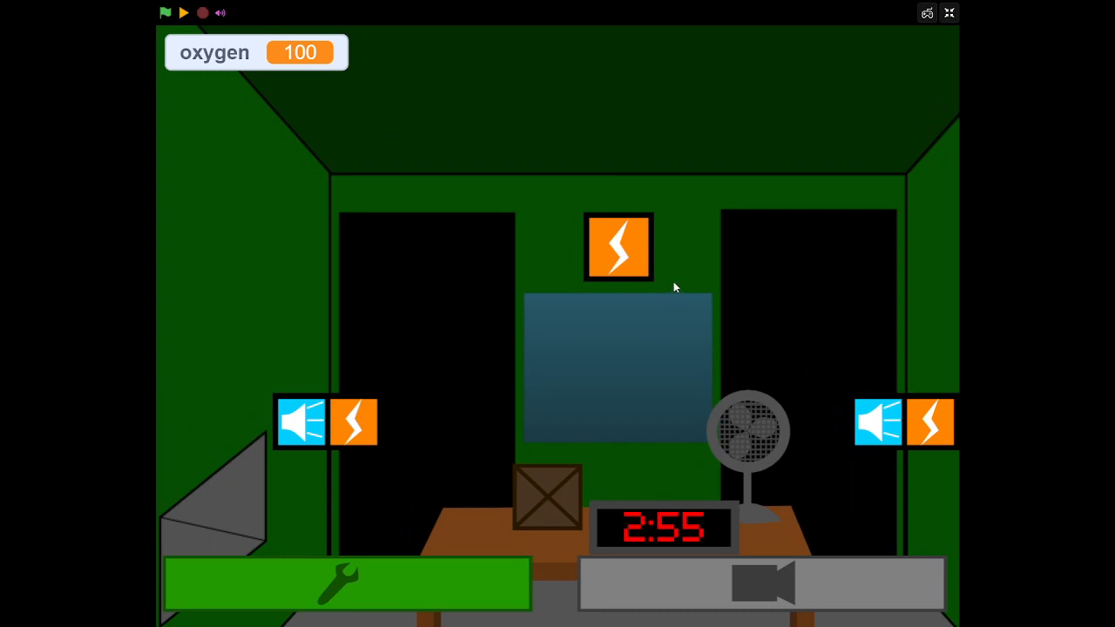
mouse_move(631, 328)
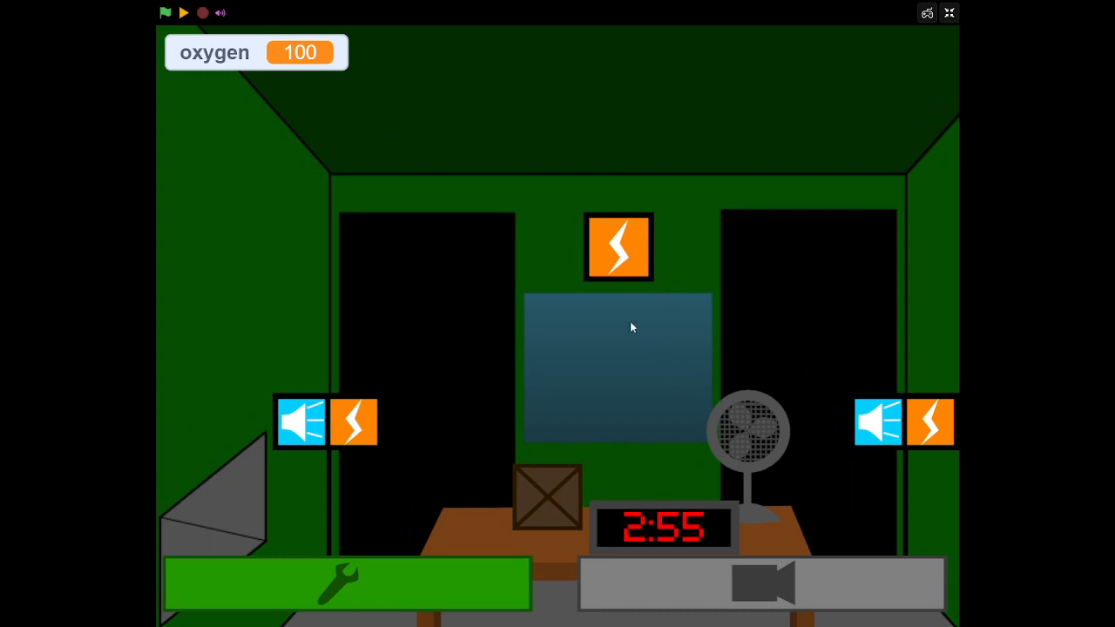
click(166, 12)
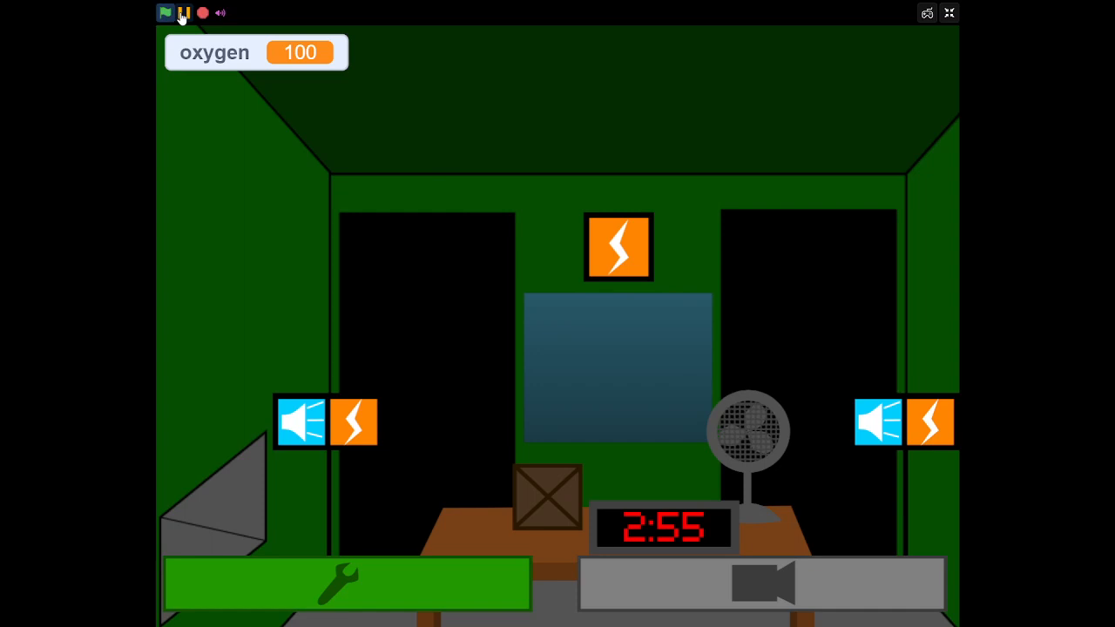